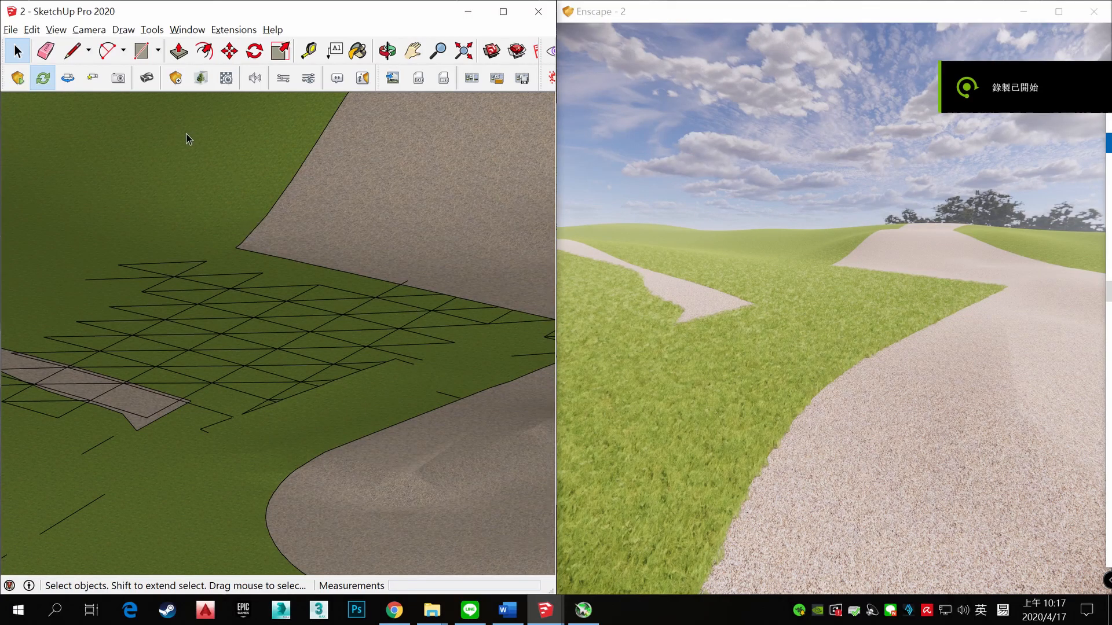
mouse_move(225, 253)
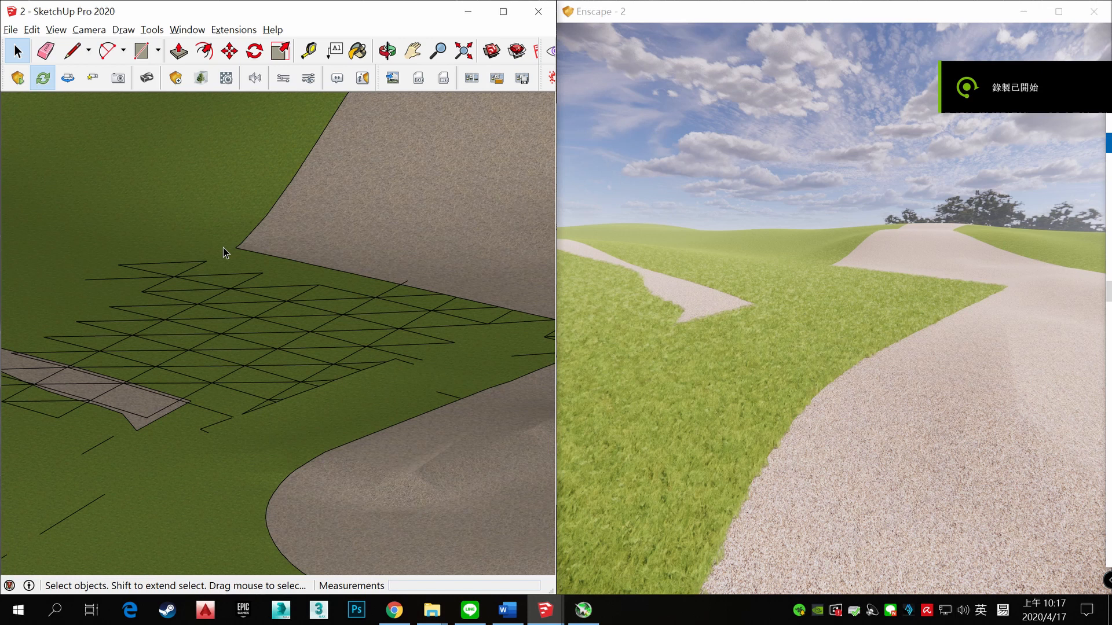
mouse_move(178, 77)
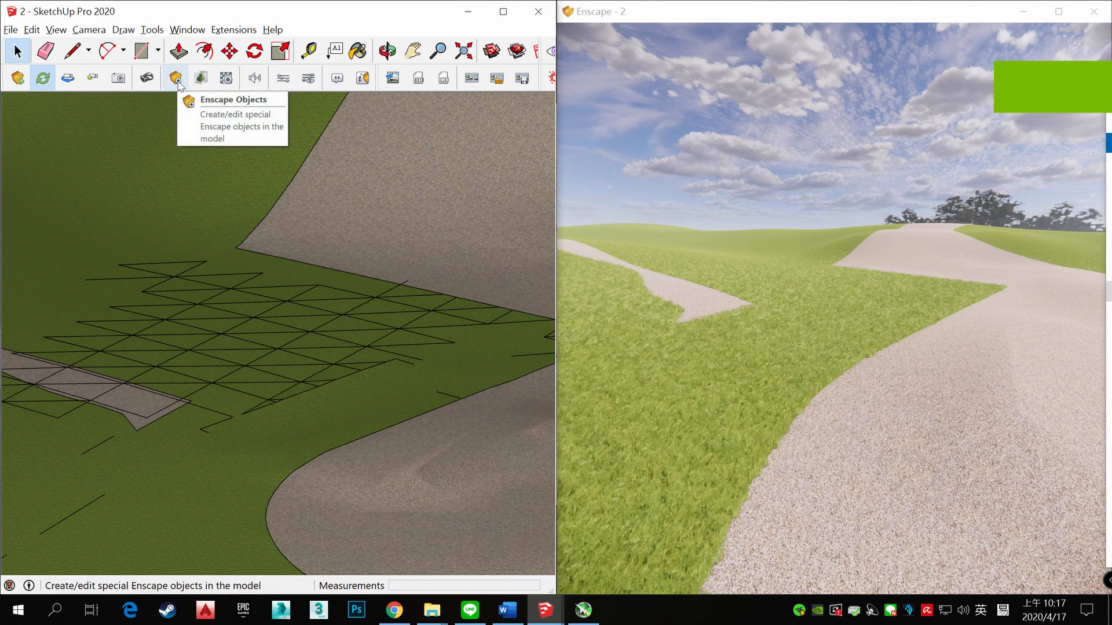
Load TREE_HPLANTAS+SOBRE+PATULA+T2 as an Enscape linked-model proxy and place palm copies on the grass
left_click(176, 77)
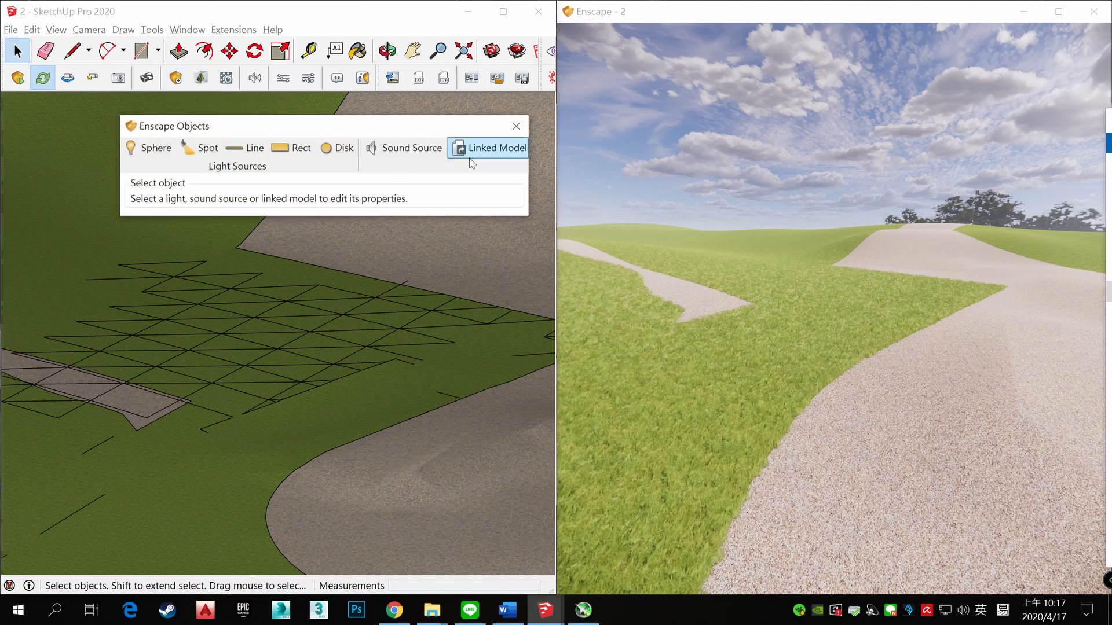
left_click(497, 147)
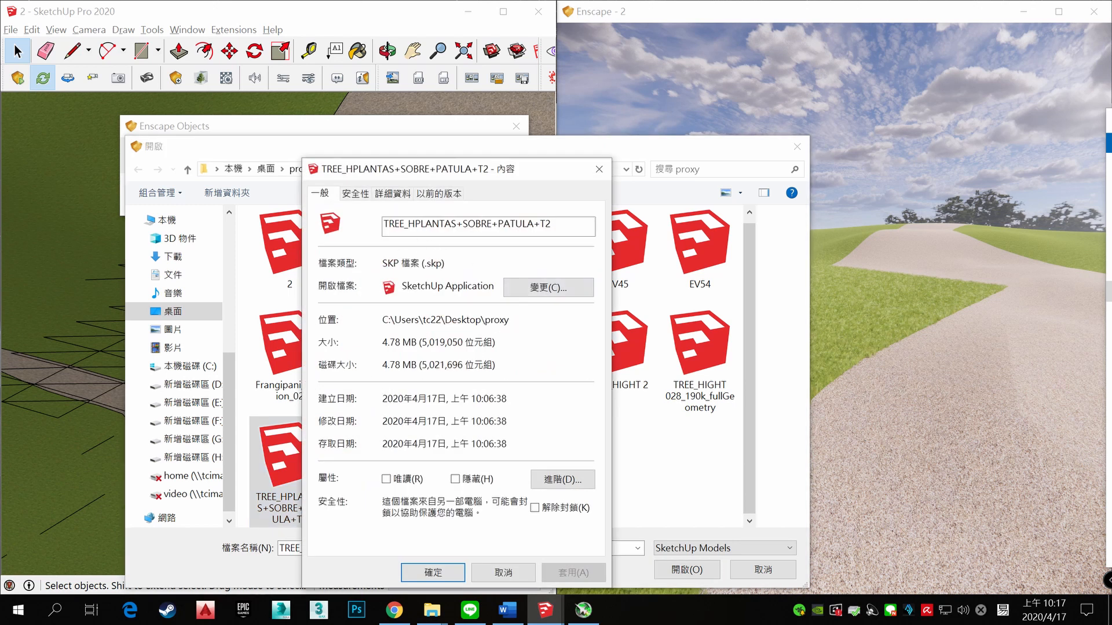
double_click(413, 263)
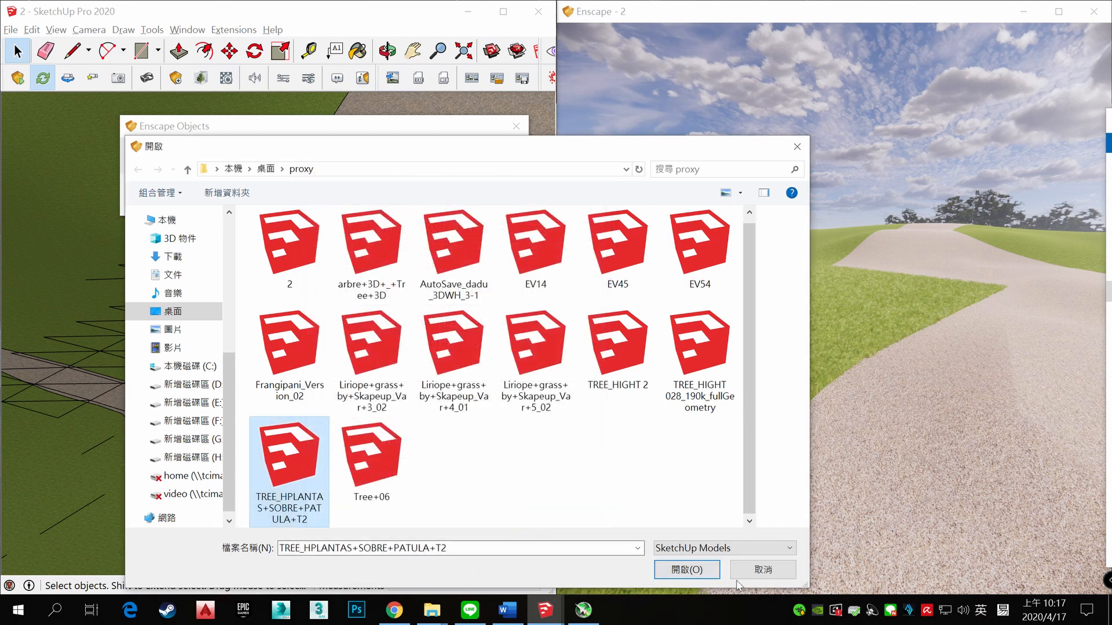
left_click(684, 570)
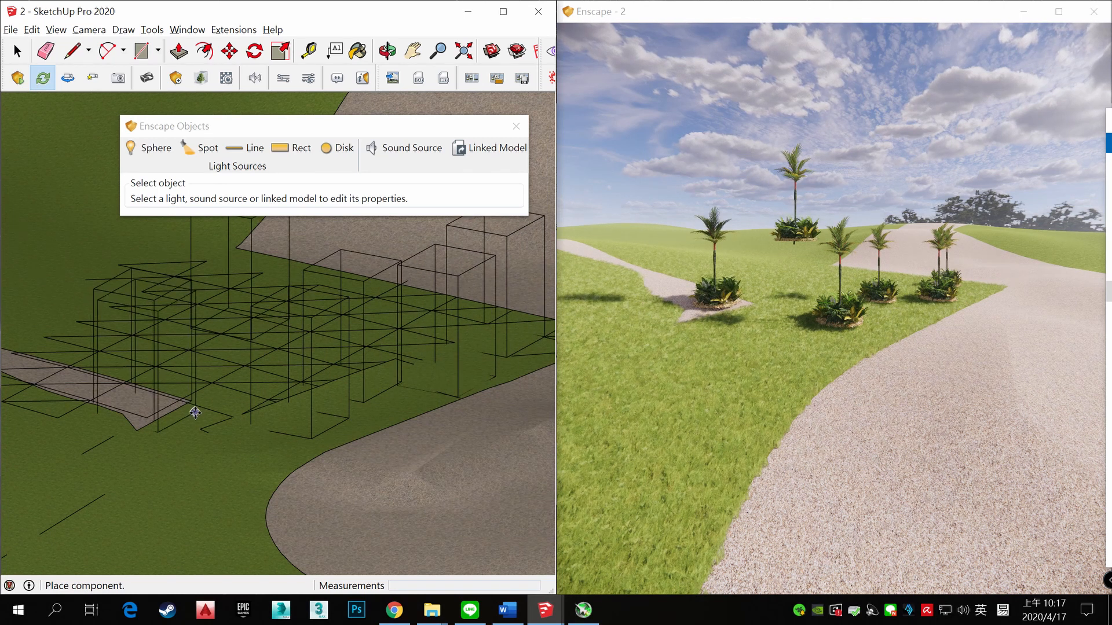
Place another palm proxy, then load TREE_HIGHT 028_190k_fullGeometry as a linked model for the far paths
left_click(15, 50)
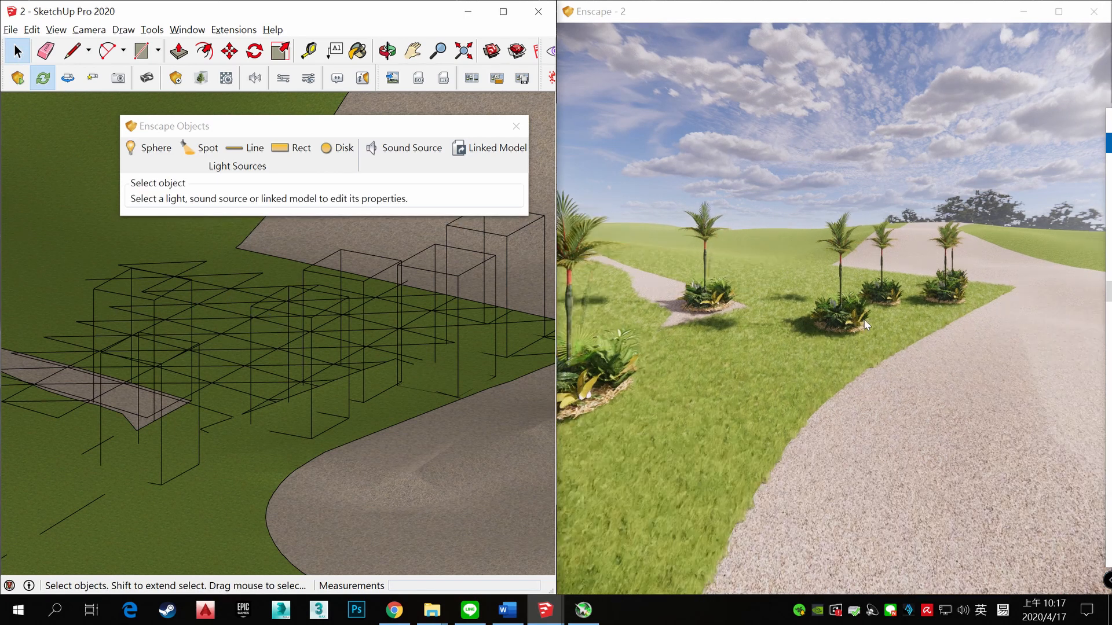
left_click(487, 148)
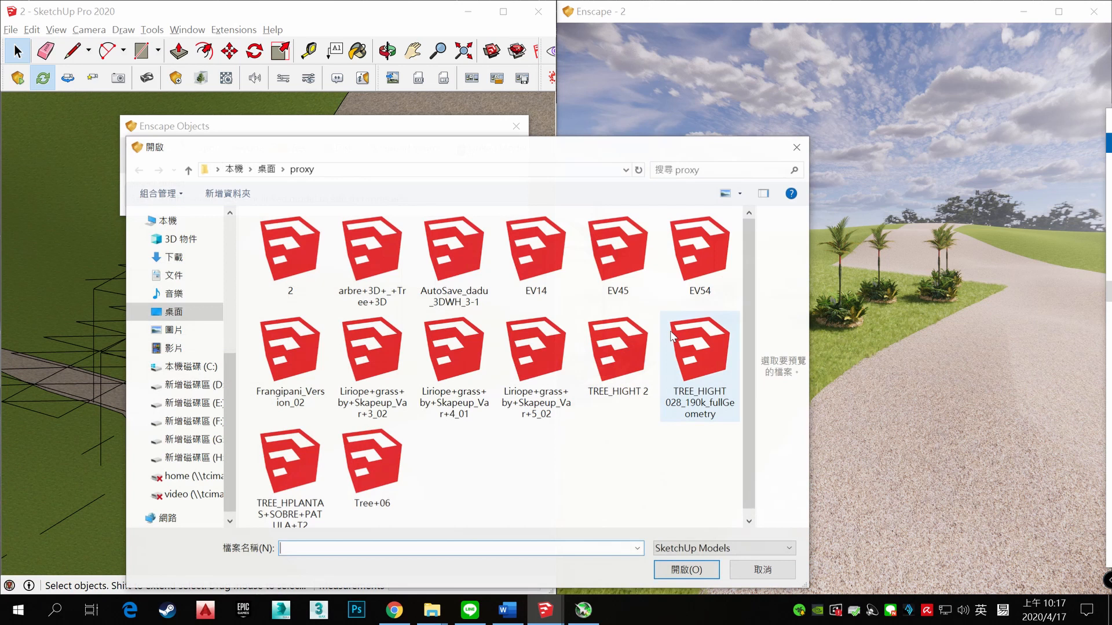
left_click(698, 348)
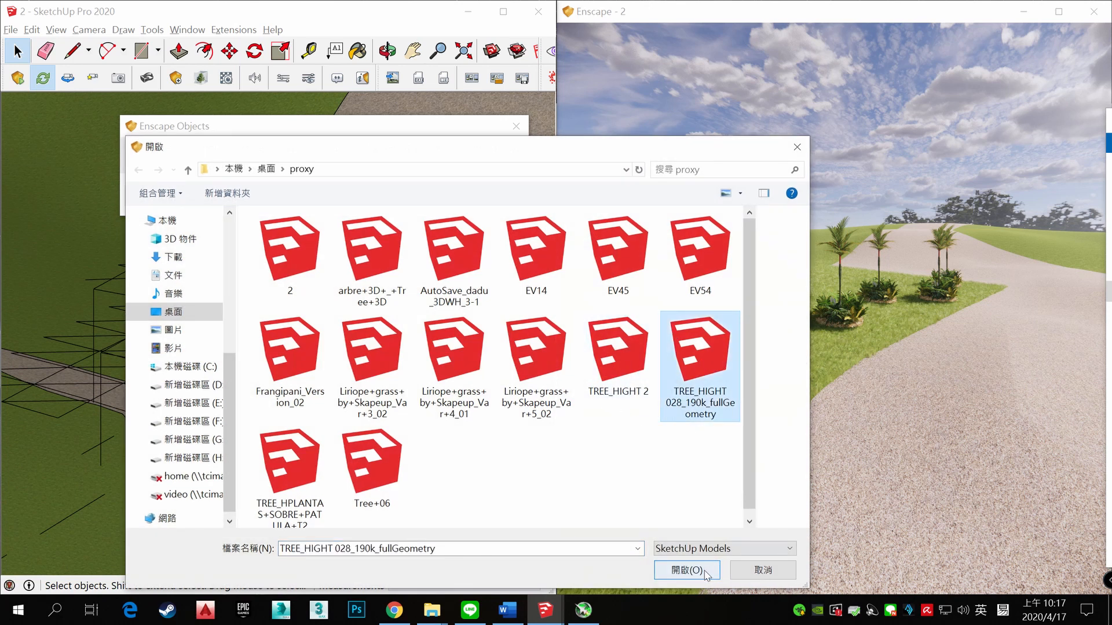
left_click(684, 569)
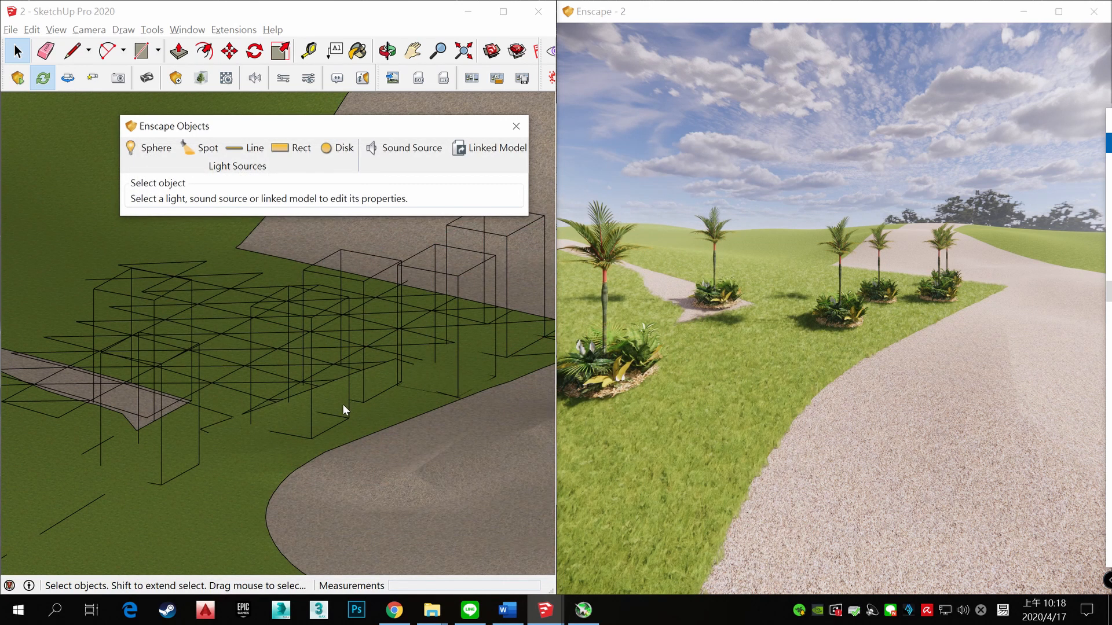
mouse_move(315, 410)
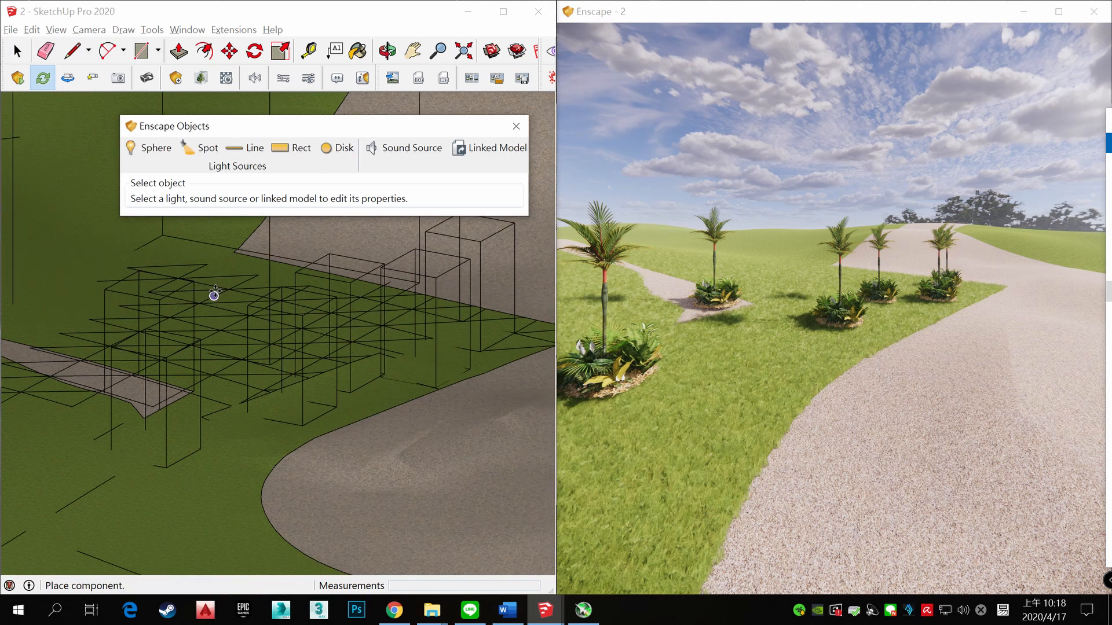
mouse_move(114, 167)
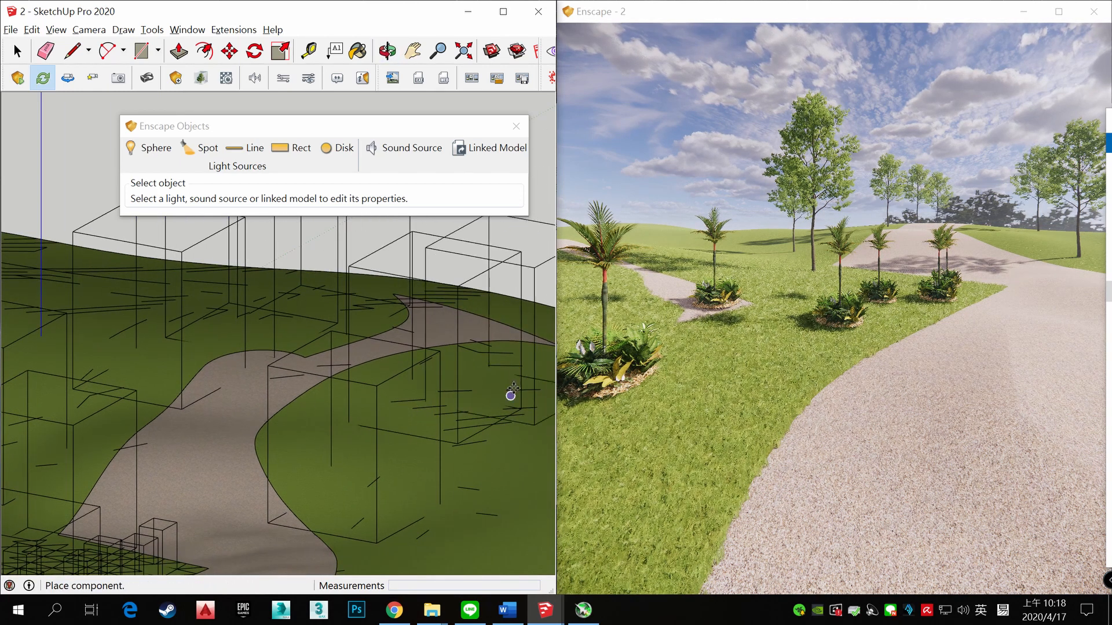
Orbit the camera to frame the empty ground beside the terrain
left_click(16, 50)
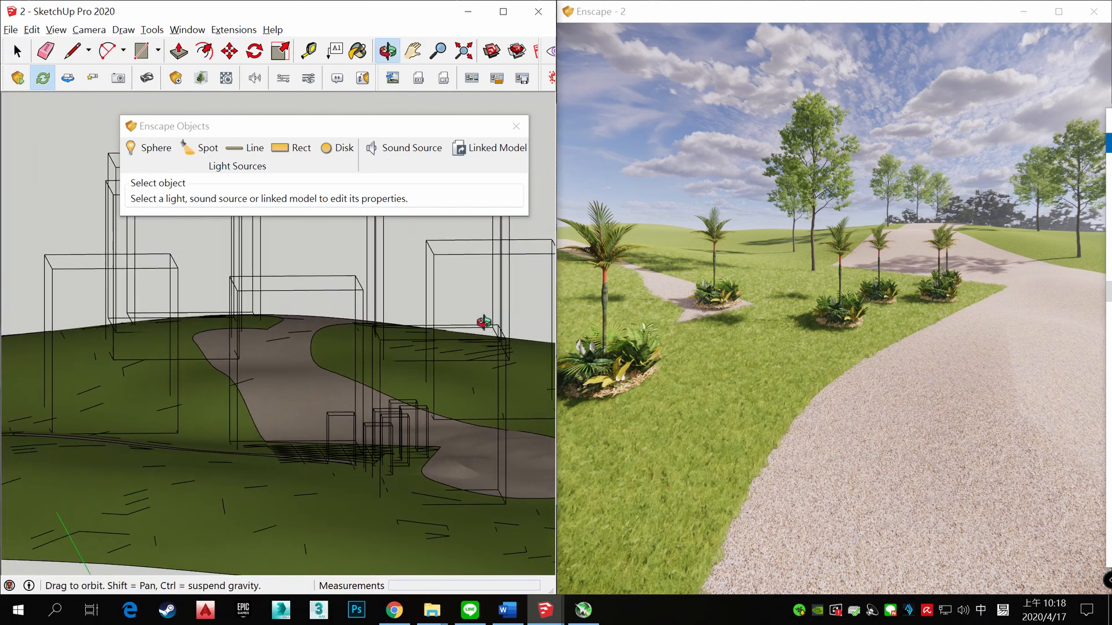
left_click(16, 49)
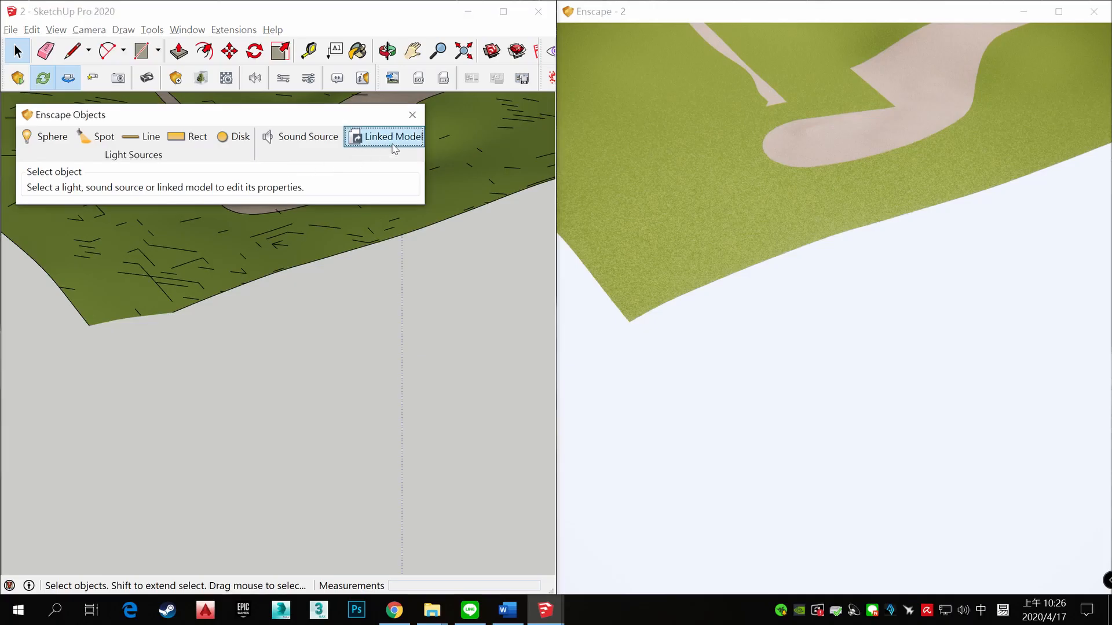
Load Liriope var 3_02, 4_01 and 5_02 as proxies side by side on the open ground
left_click(391, 137)
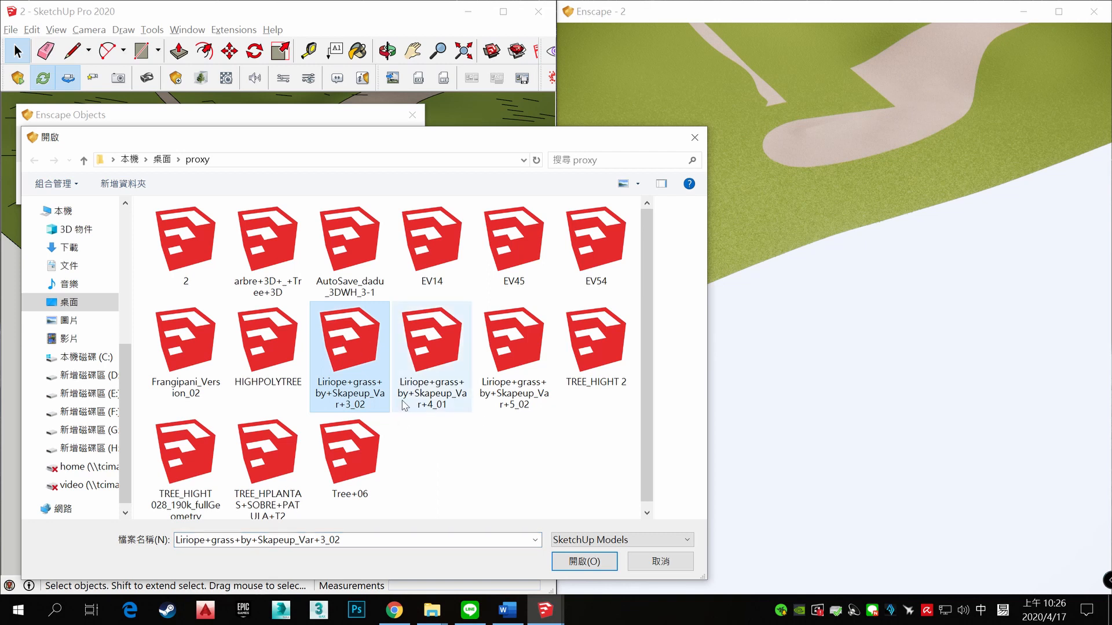
left_click(583, 560)
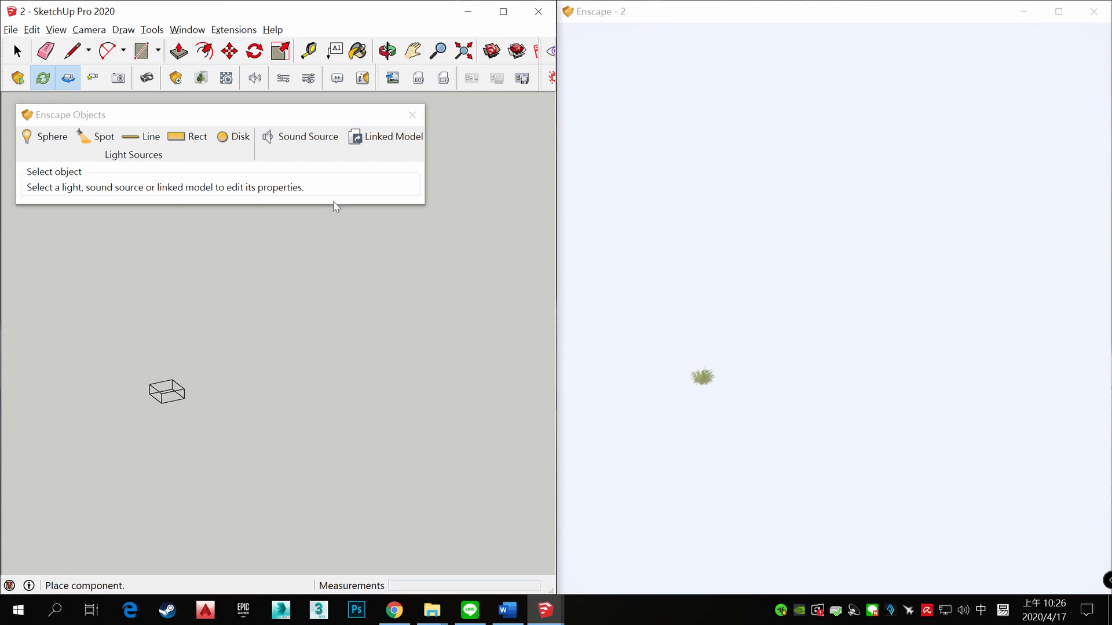
left_click(393, 137)
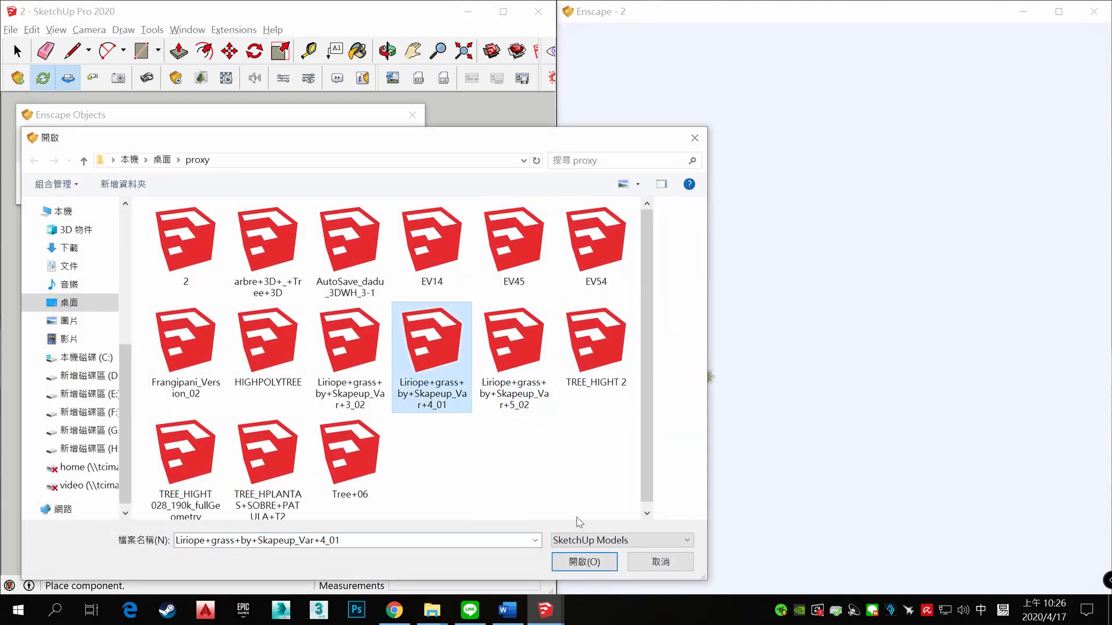
left_click(582, 562)
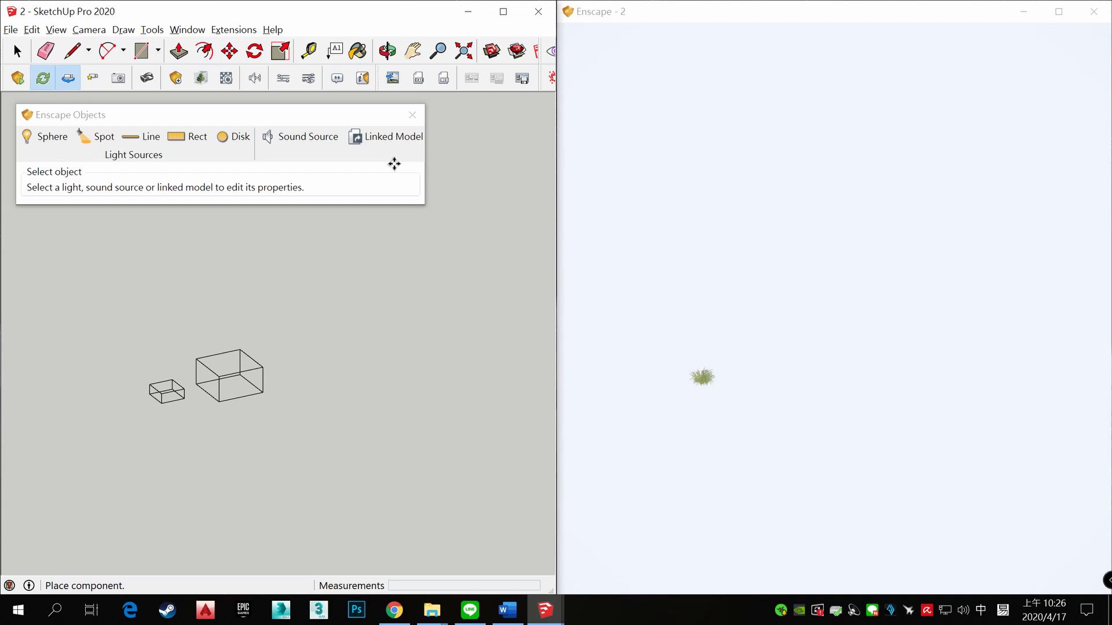
left_click(392, 136)
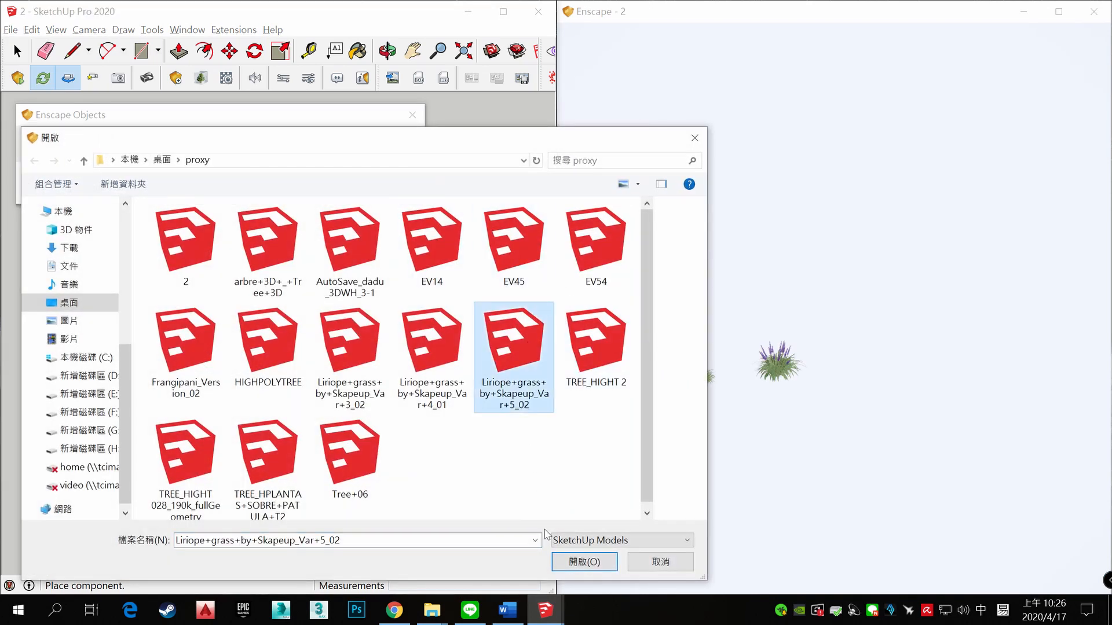
left_click(582, 562)
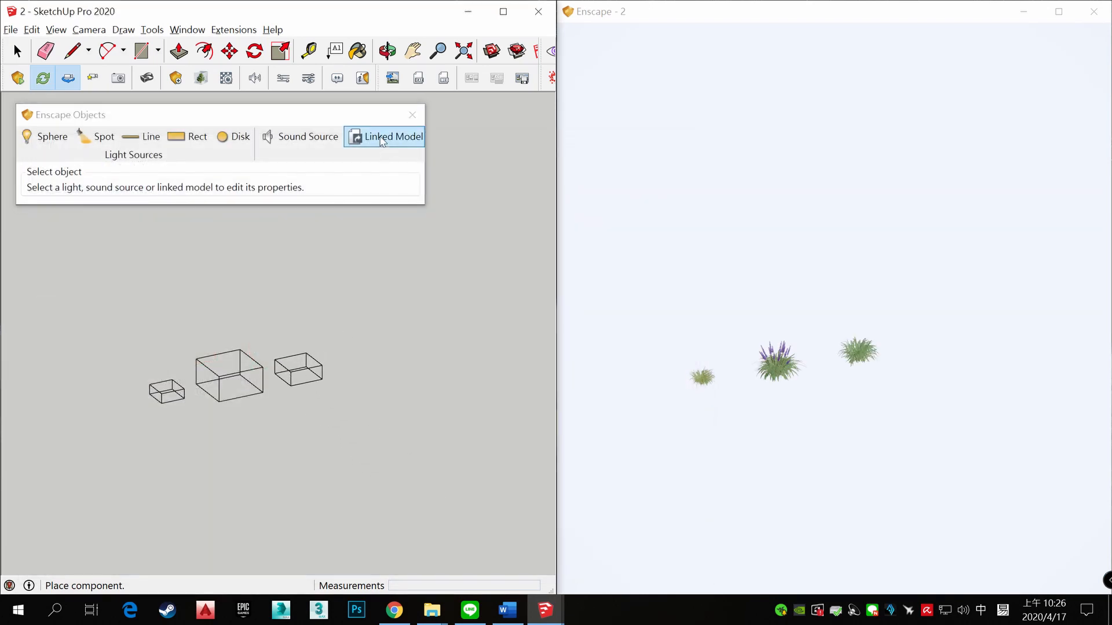
Load the TREE_HIGHT 2 model as a proxy next to the grass clumps
left_click(393, 136)
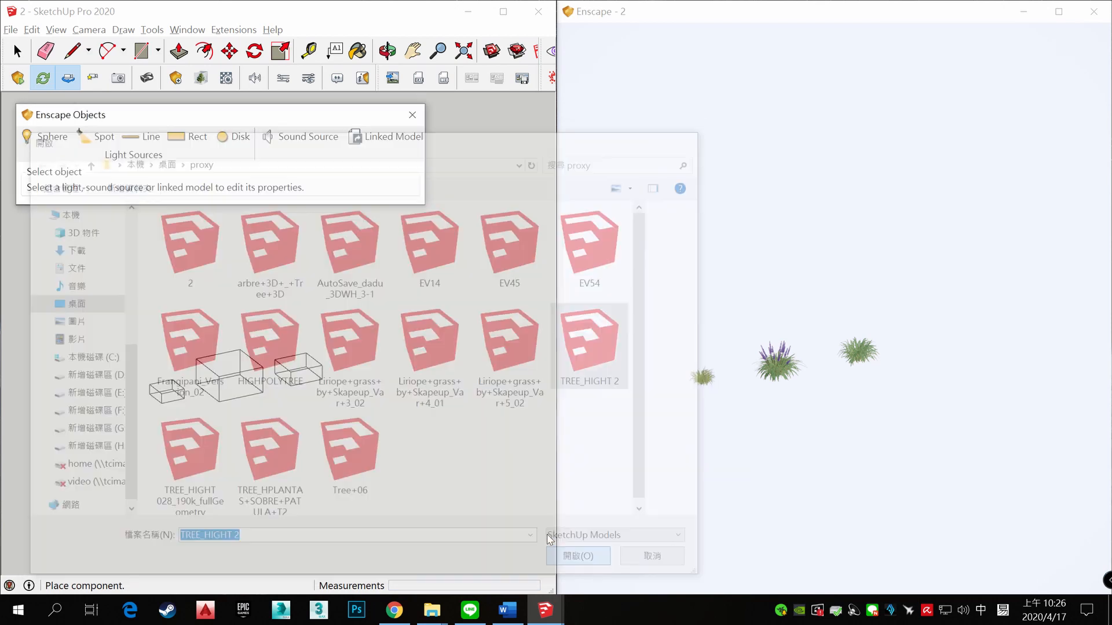
left_click(577, 556)
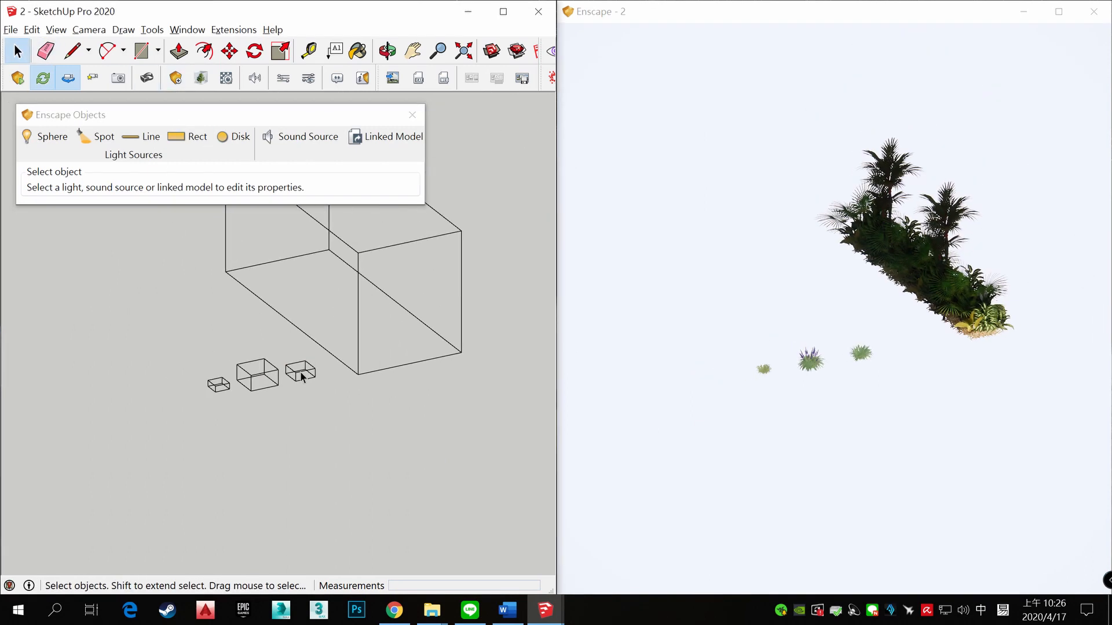
mouse_move(378, 448)
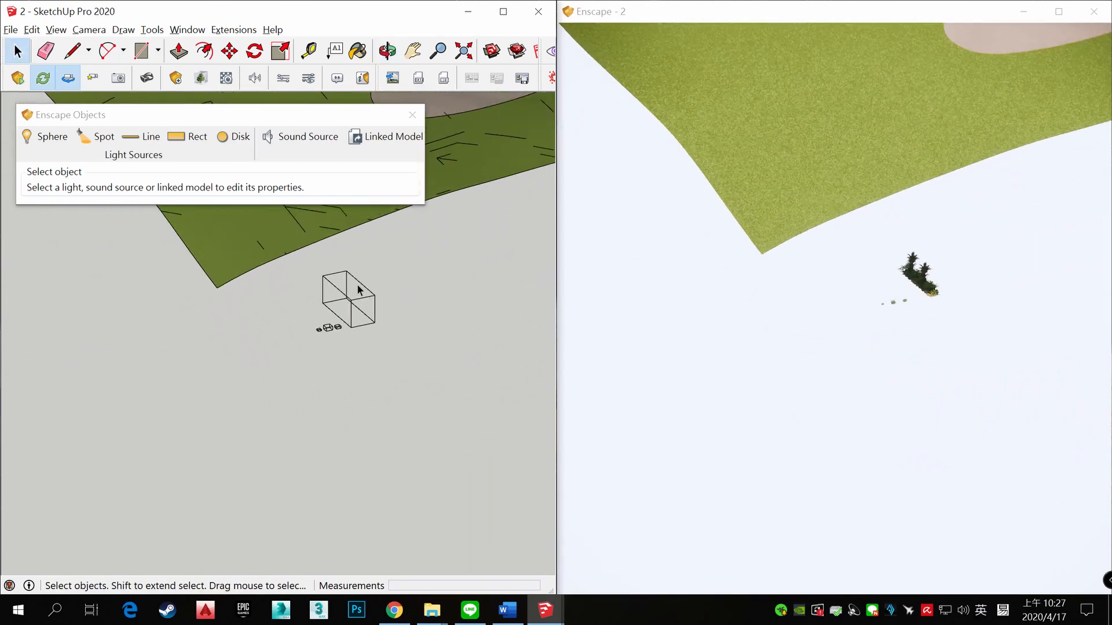
Create a new empty Skatter 2 setup from the Skatter toolbar
left_click(347, 297)
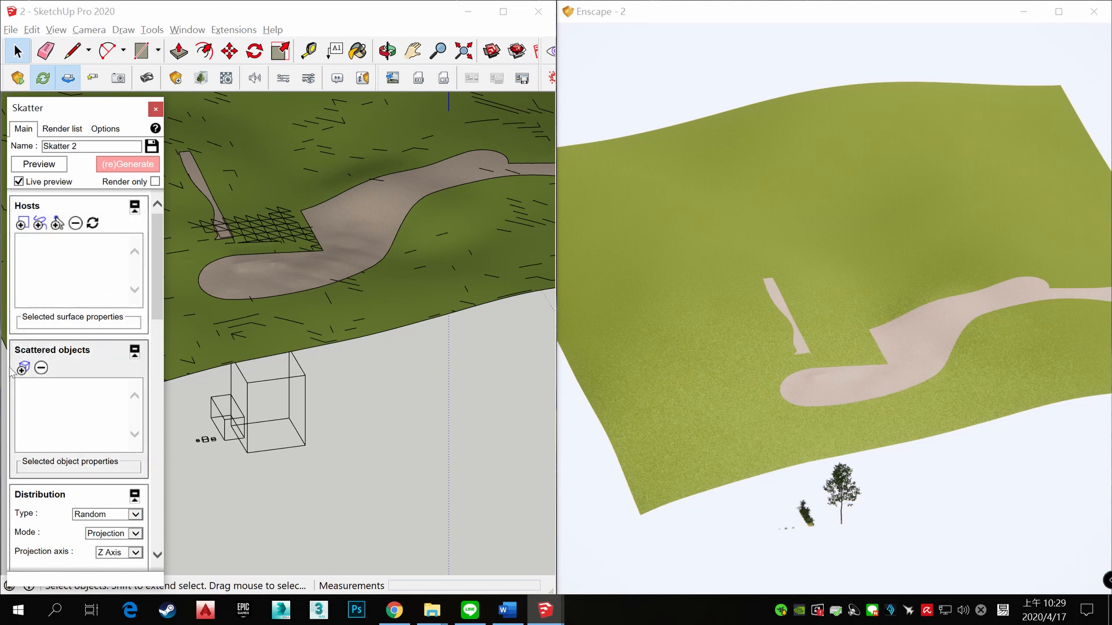
Set Skatter density to 0.0001 items/unit and regenerate about 87 trees on the terrain
left_click(22, 368)
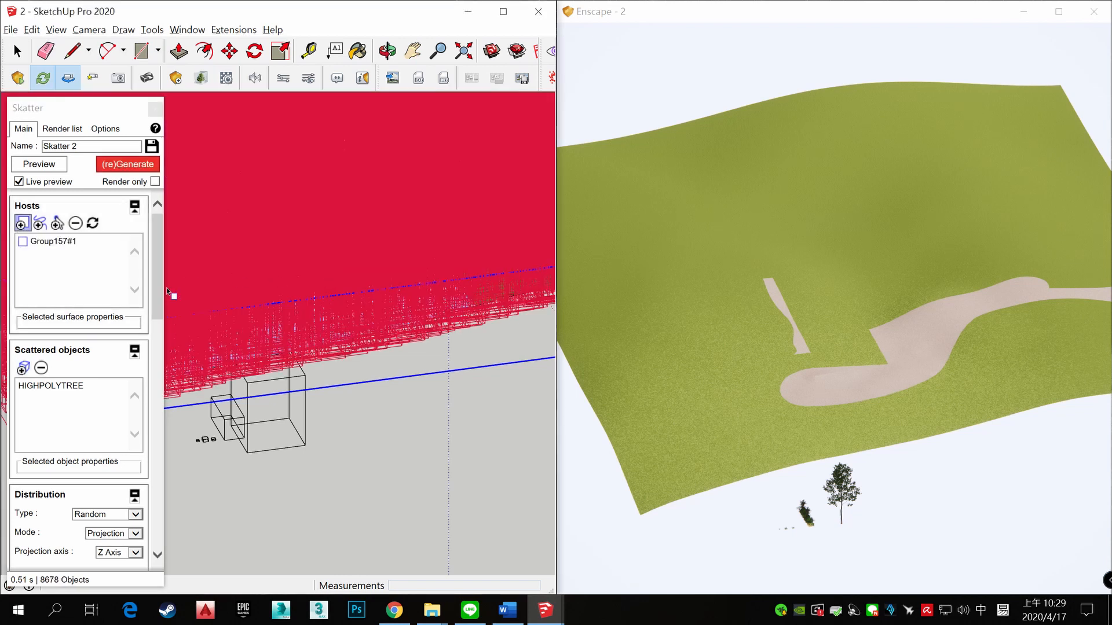
scroll("down", 3)
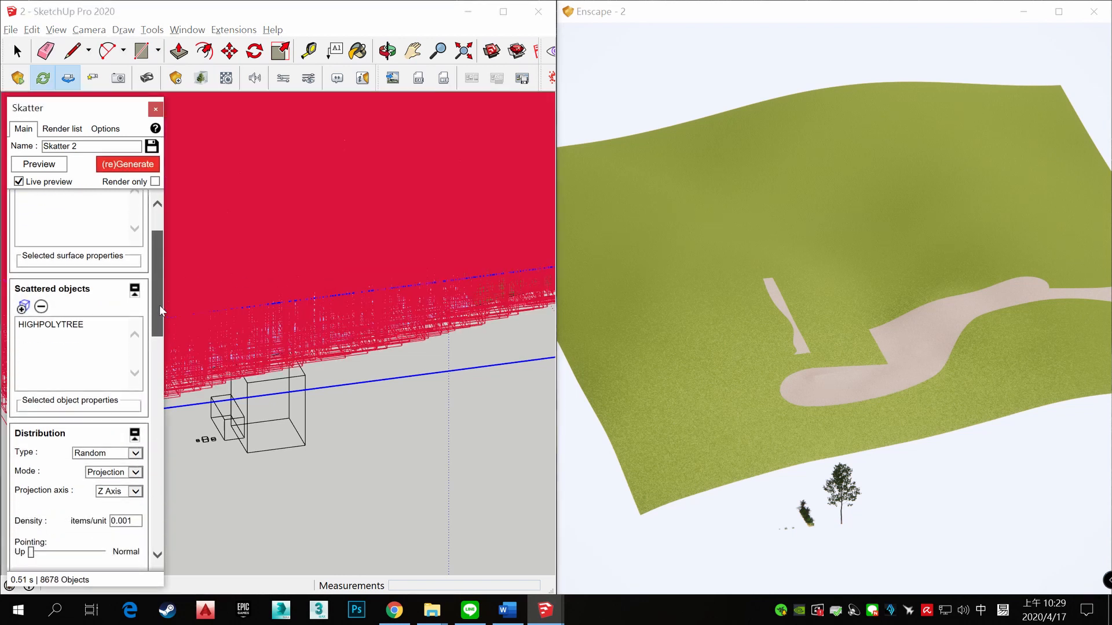
scroll("down", 3)
type("0.0001")
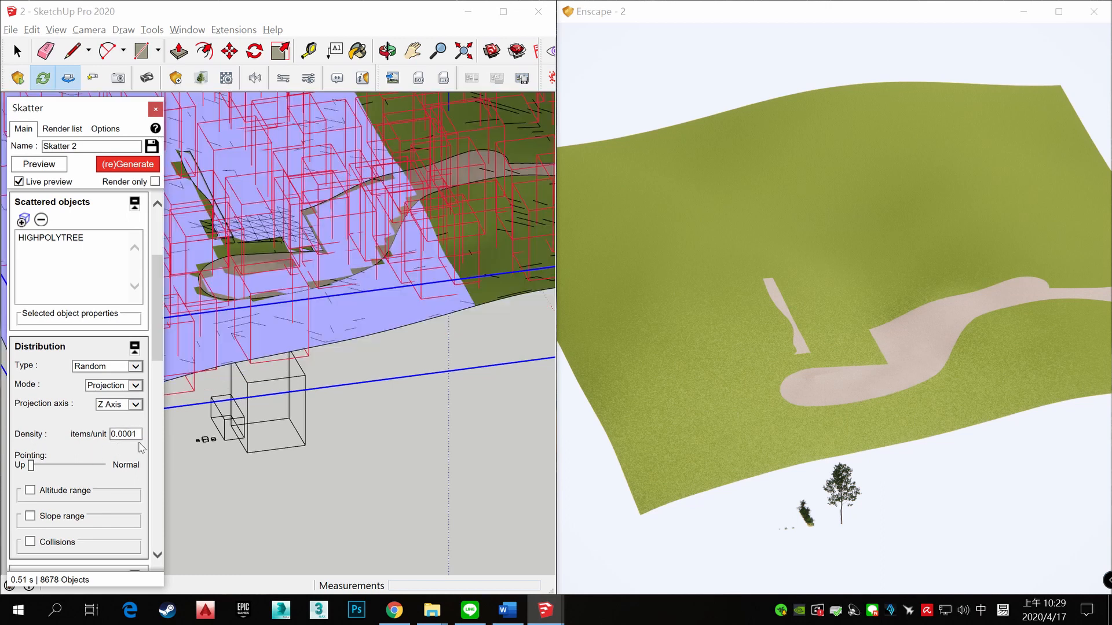
left_click(127, 163)
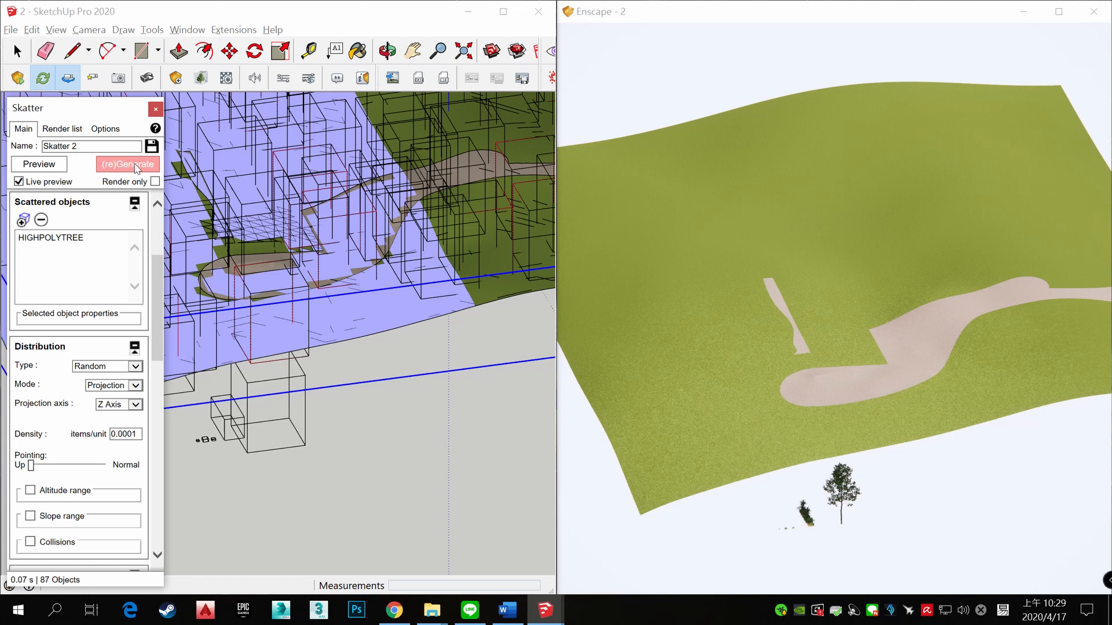
left_click(128, 163)
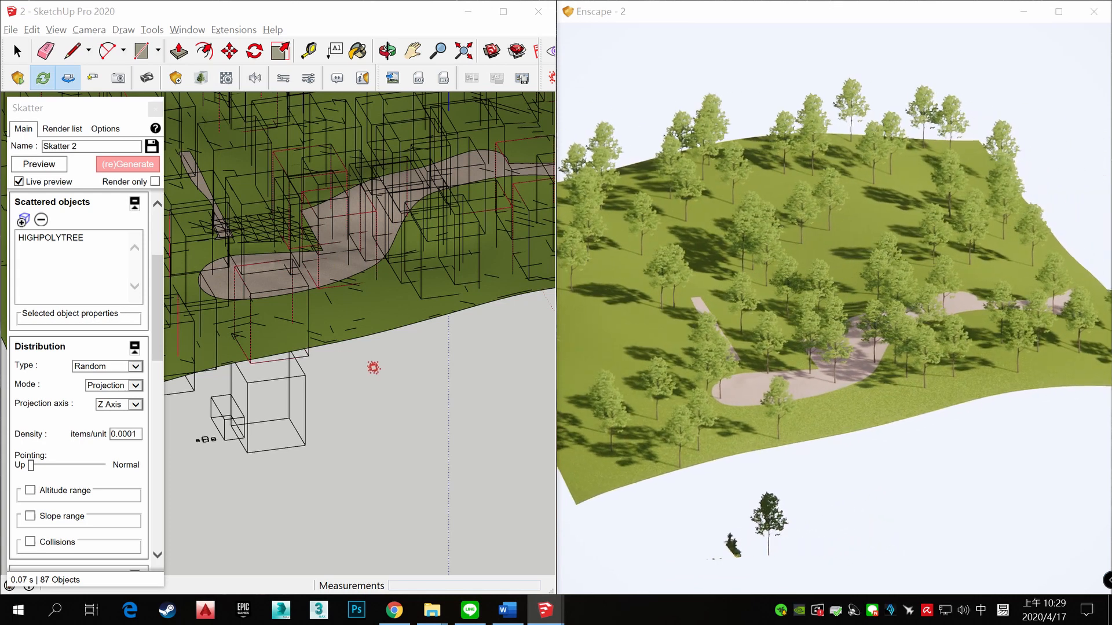
Enable random scaling from 60% to 150% and regenerate the trees in varied sizes
scroll("down", 3)
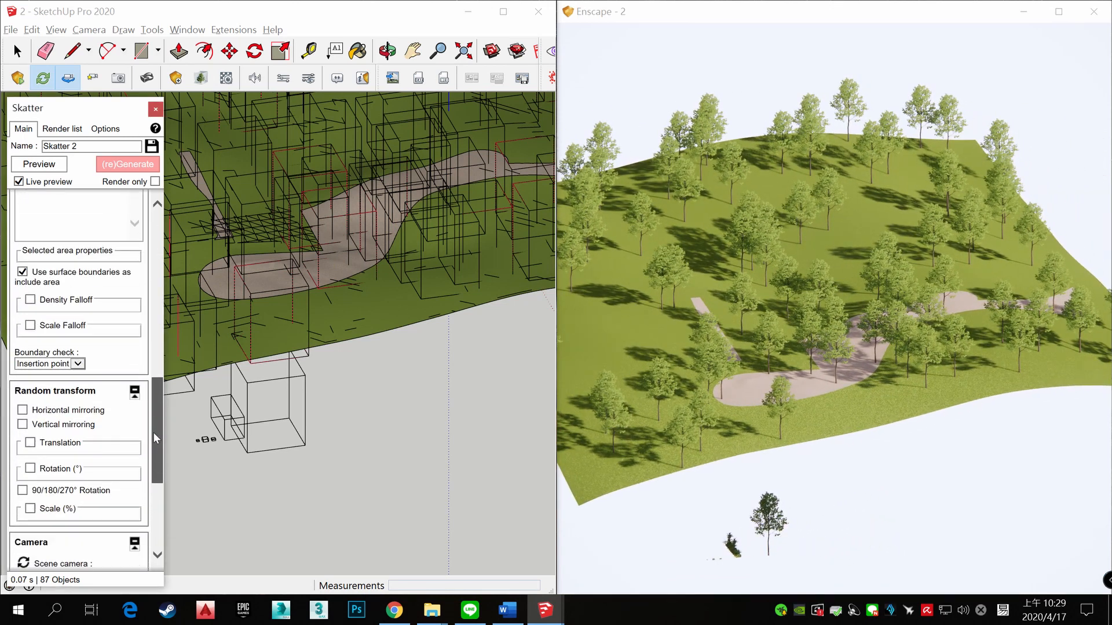
scroll("down", 3)
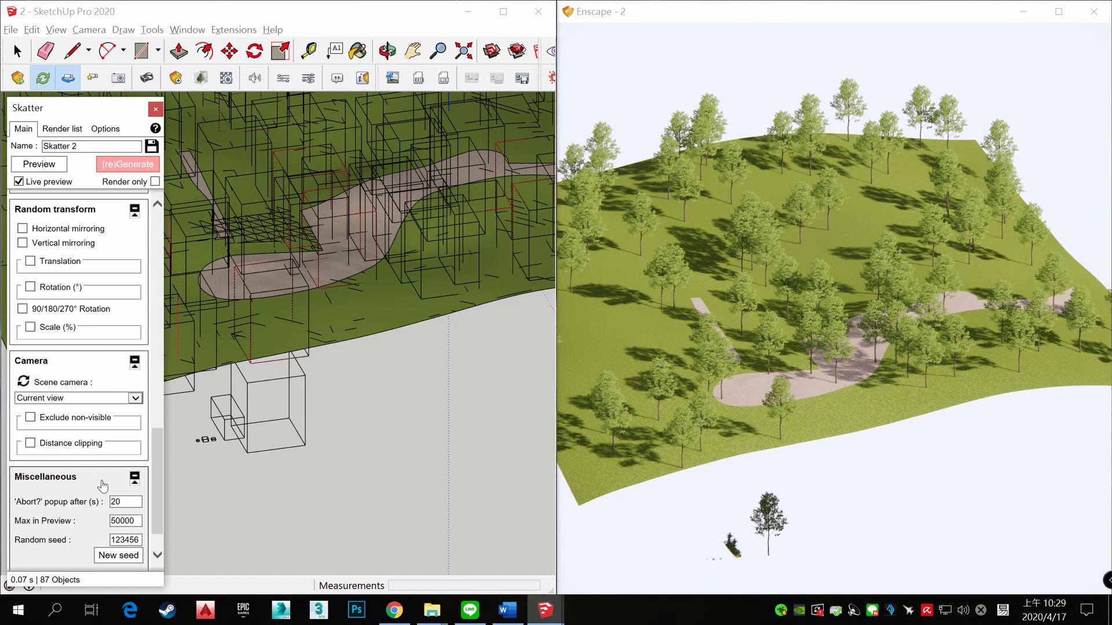
left_click(30, 327)
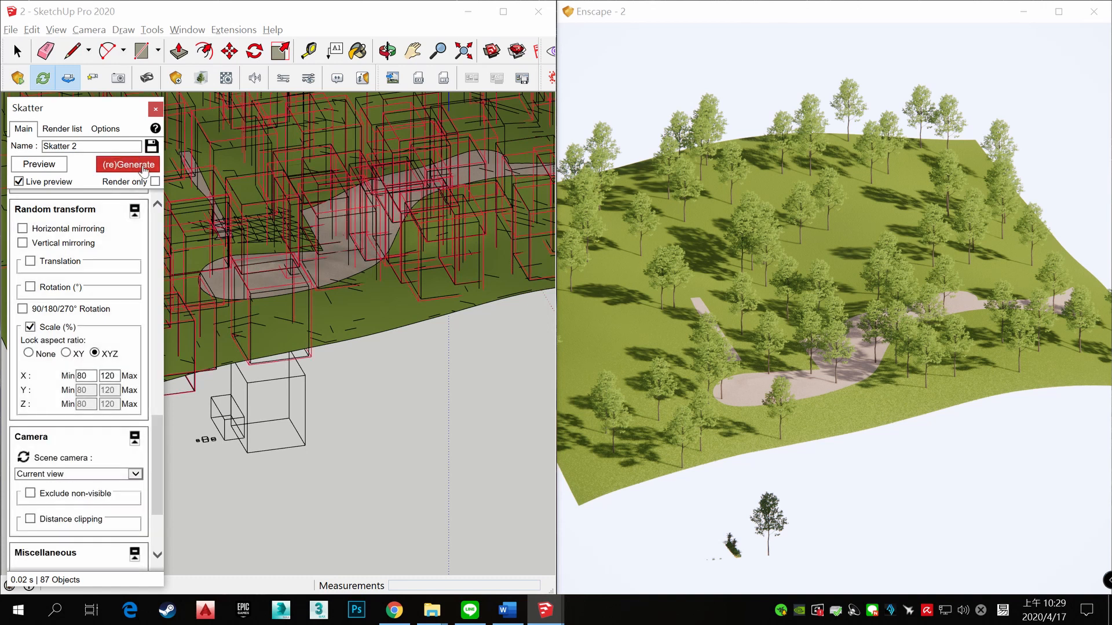
left_click(127, 164)
type("60")
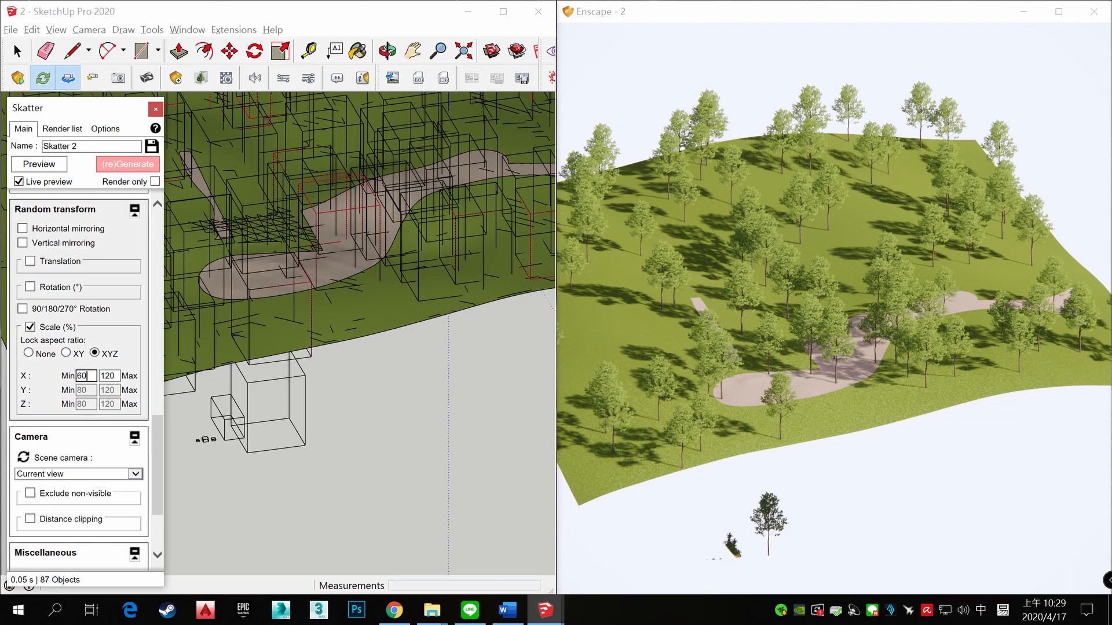
left_click(128, 163)
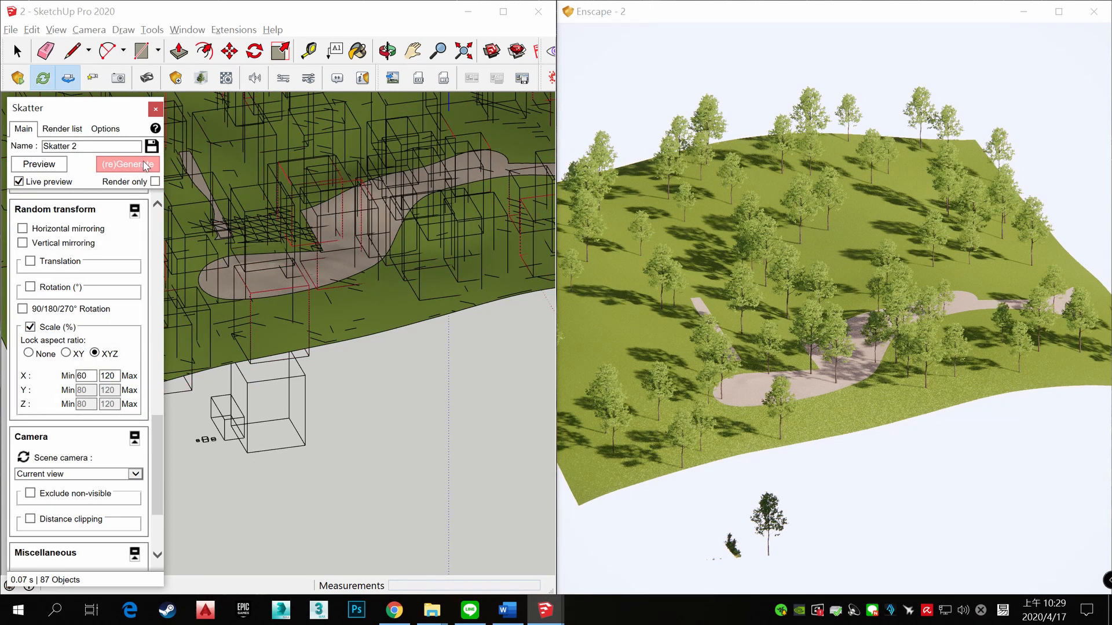
triple_click(109, 376)
type("150")
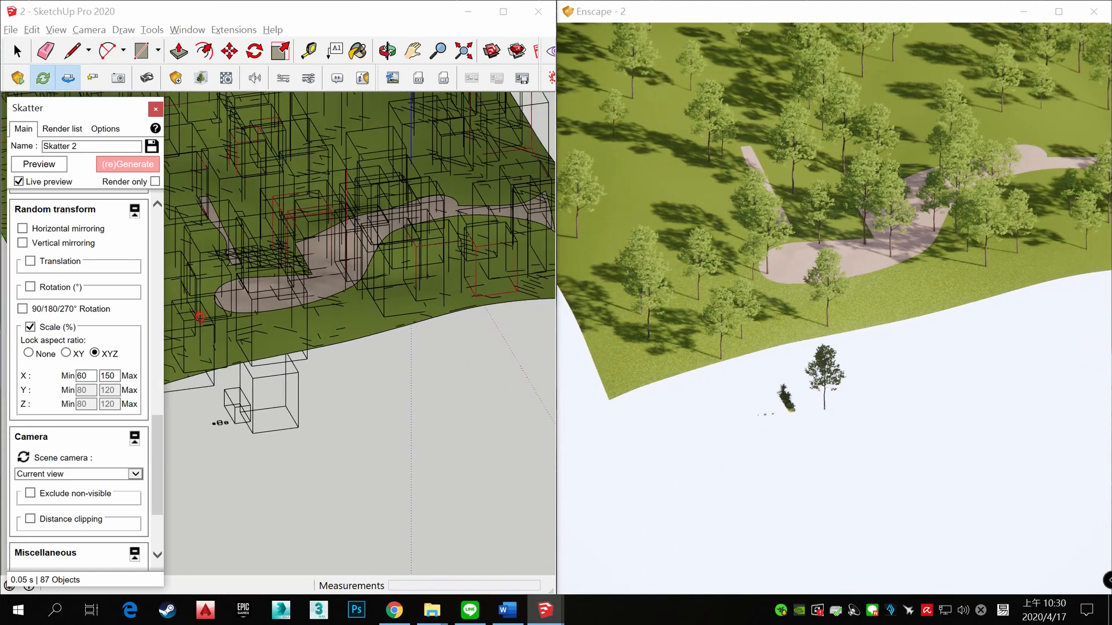
Remove TREE_HIGHT 2#2 from the scattered objects, leaving only HIGHPOLYTREE, and regenerate
scroll("down", 3)
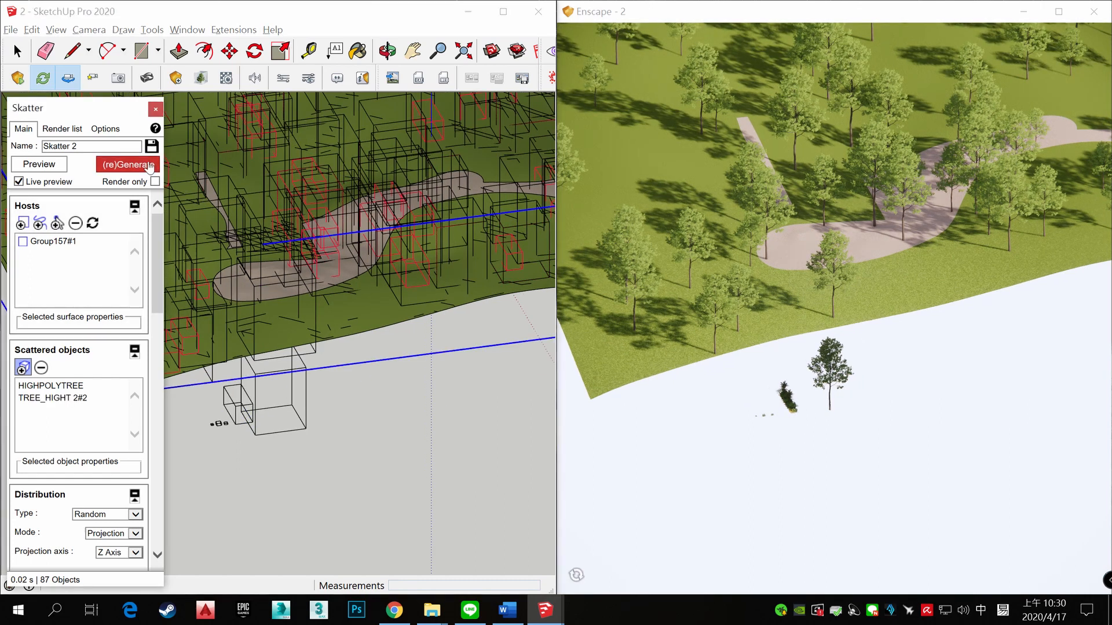
left_click(129, 164)
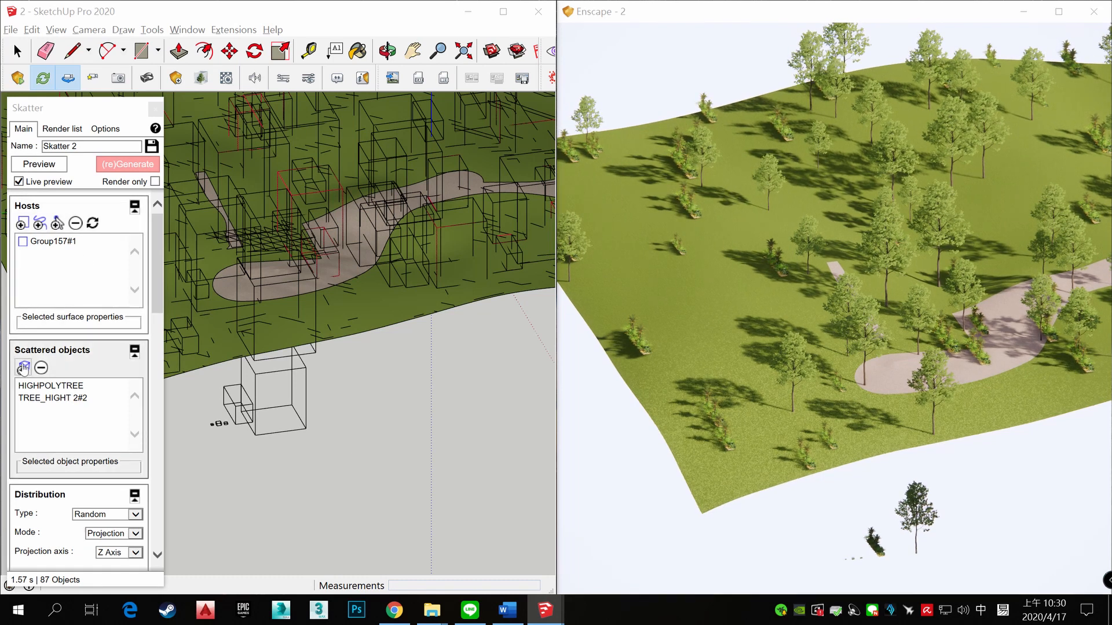
left_click(64, 397)
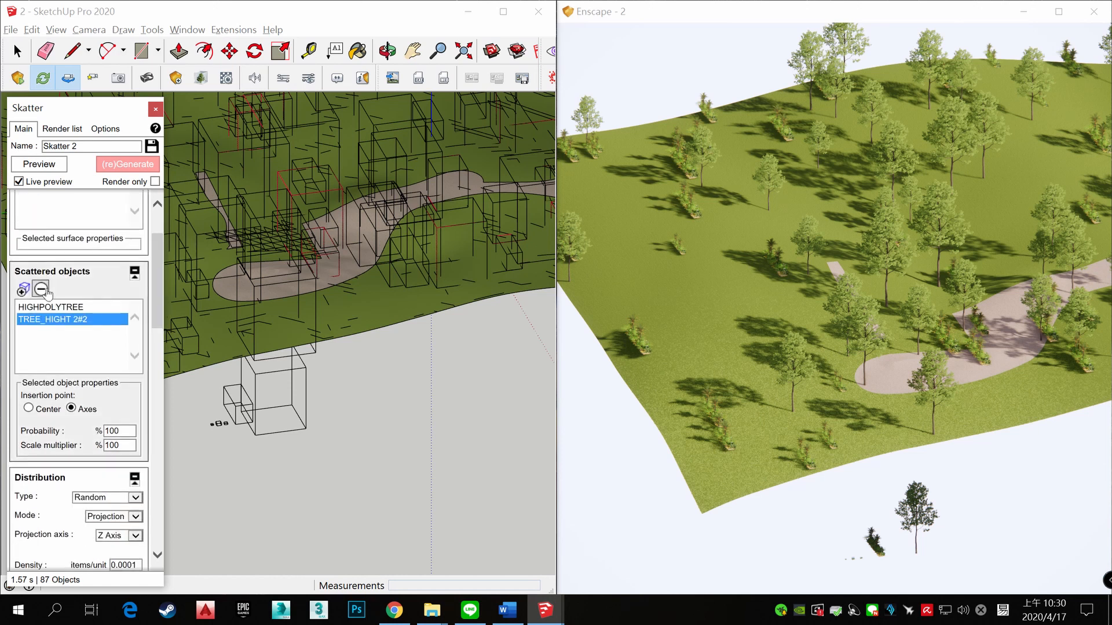
left_click(41, 289)
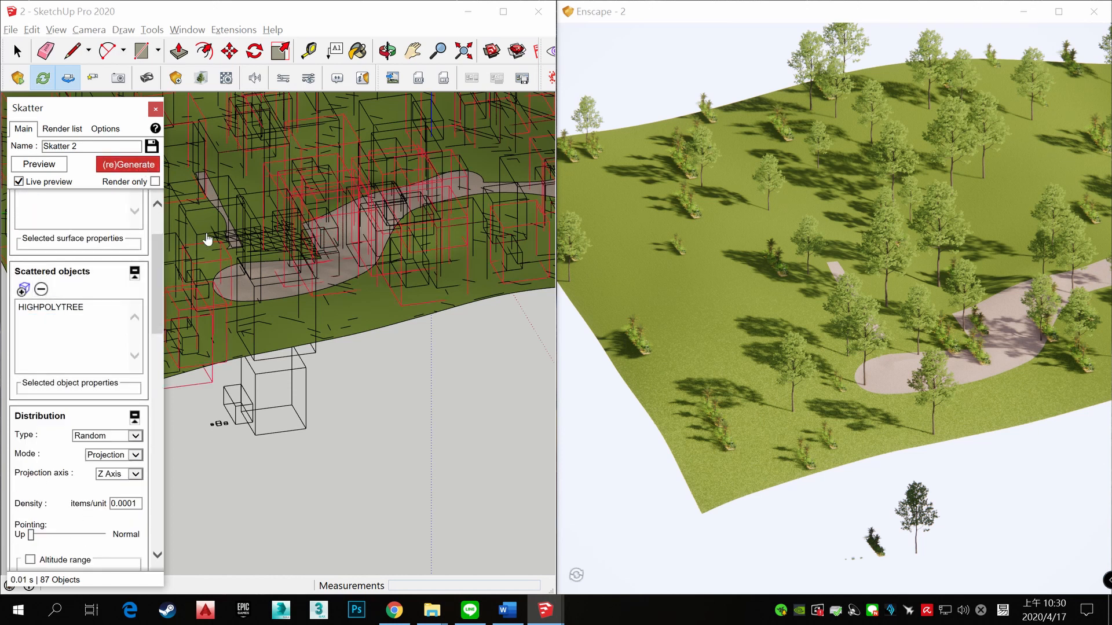
left_click(22, 290)
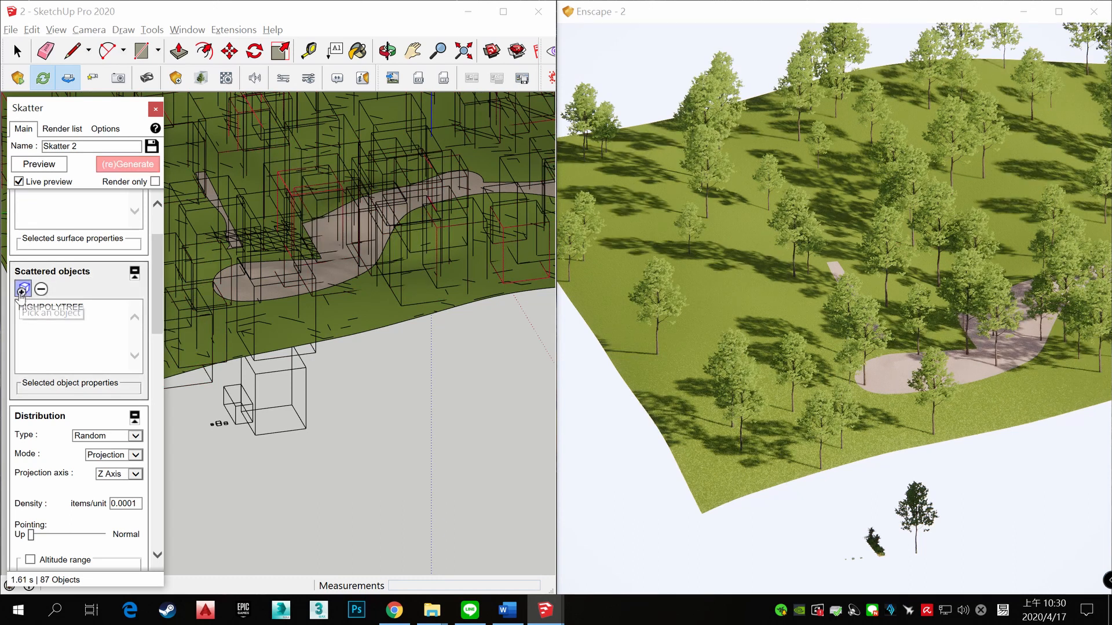
Add the Liriope grass component alongside HIGHPOLYTREE and regenerate the scatter
left_click(22, 289)
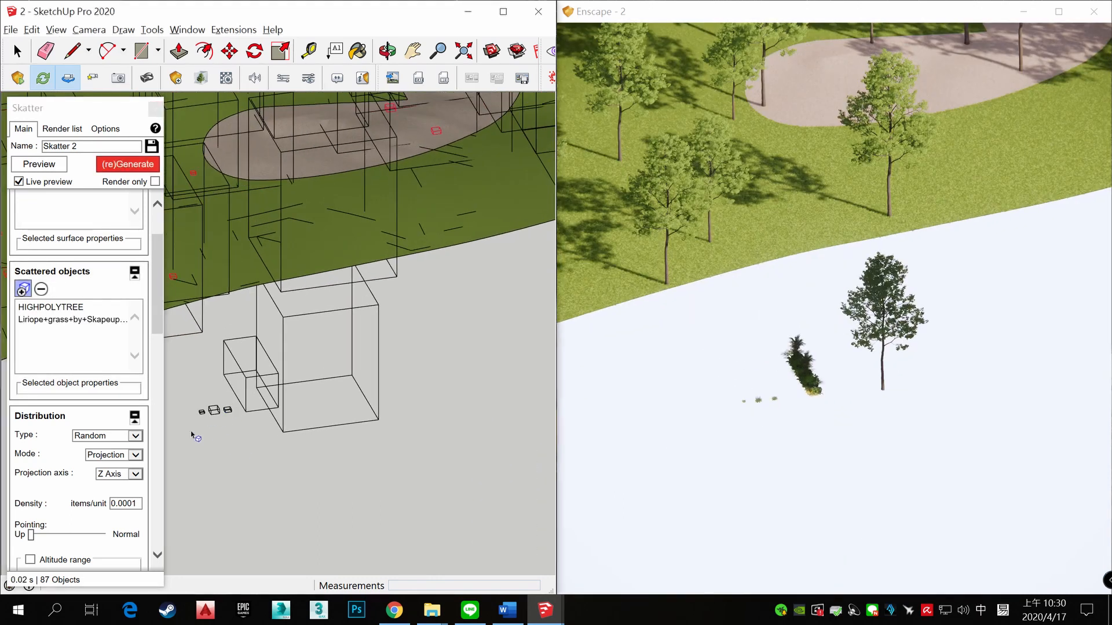
left_click(22, 288)
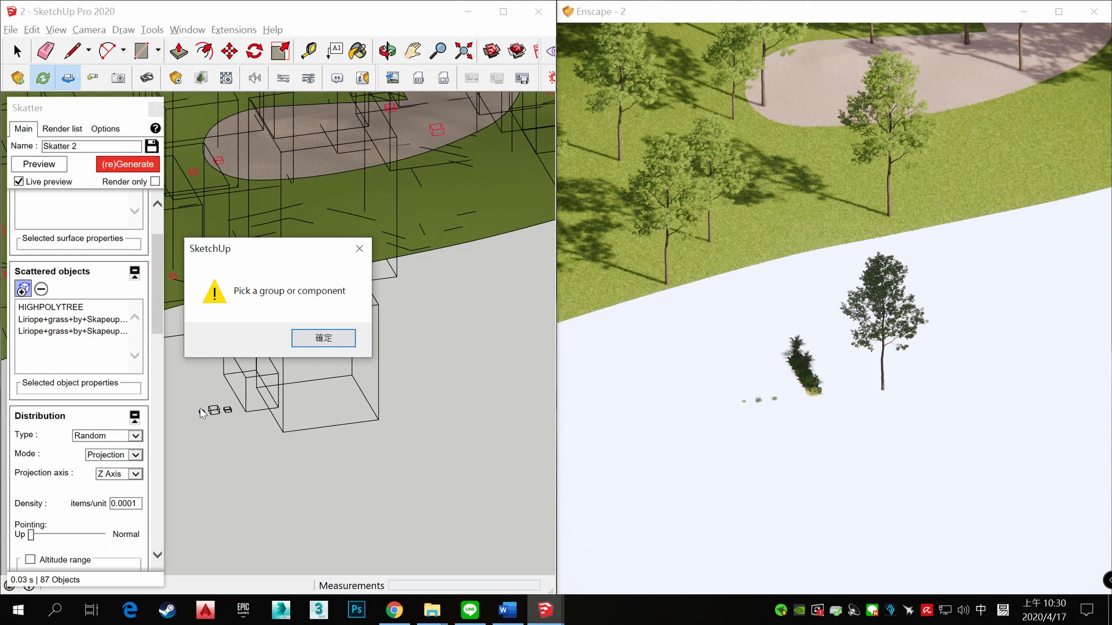
left_click(323, 339)
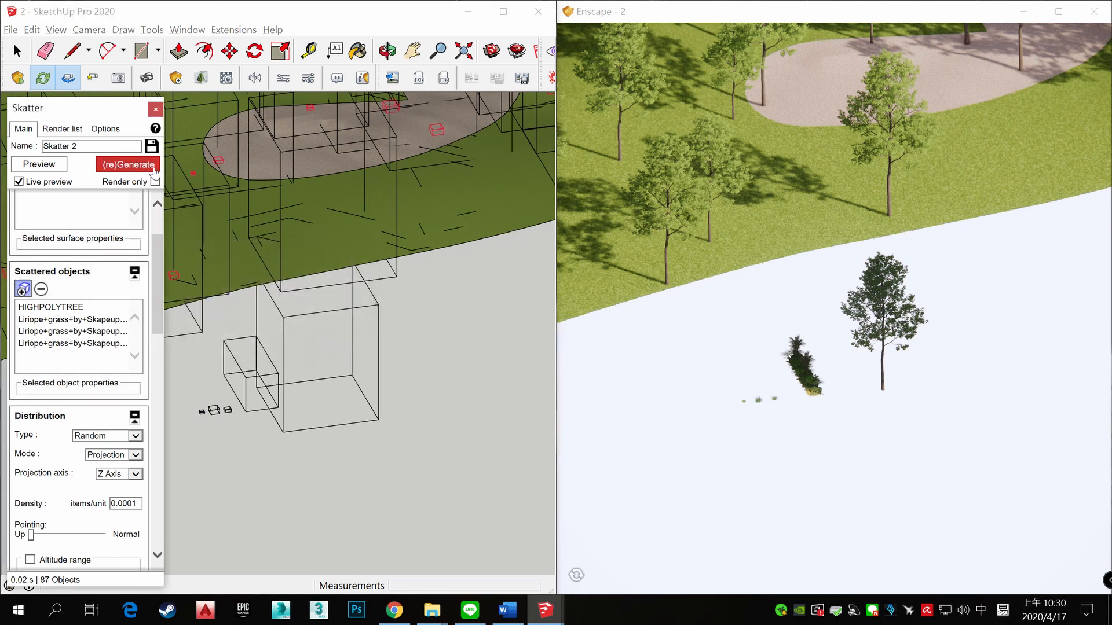
left_click(127, 163)
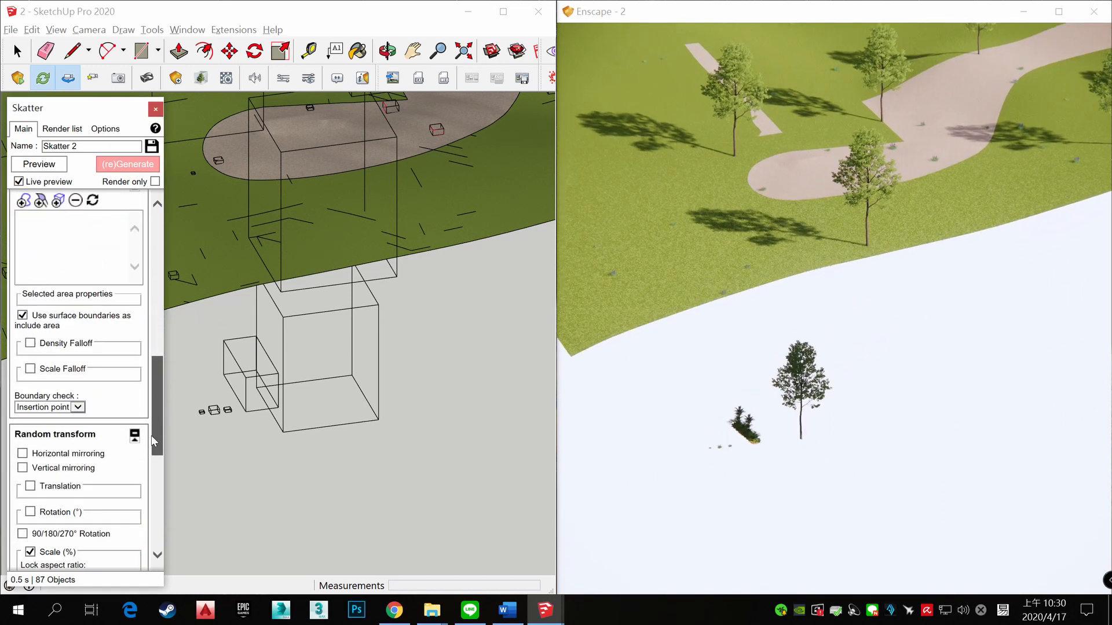
Raise density to 0.0005 items/unit and regenerate about 2168 trees and grass clumps
scroll("down", 3)
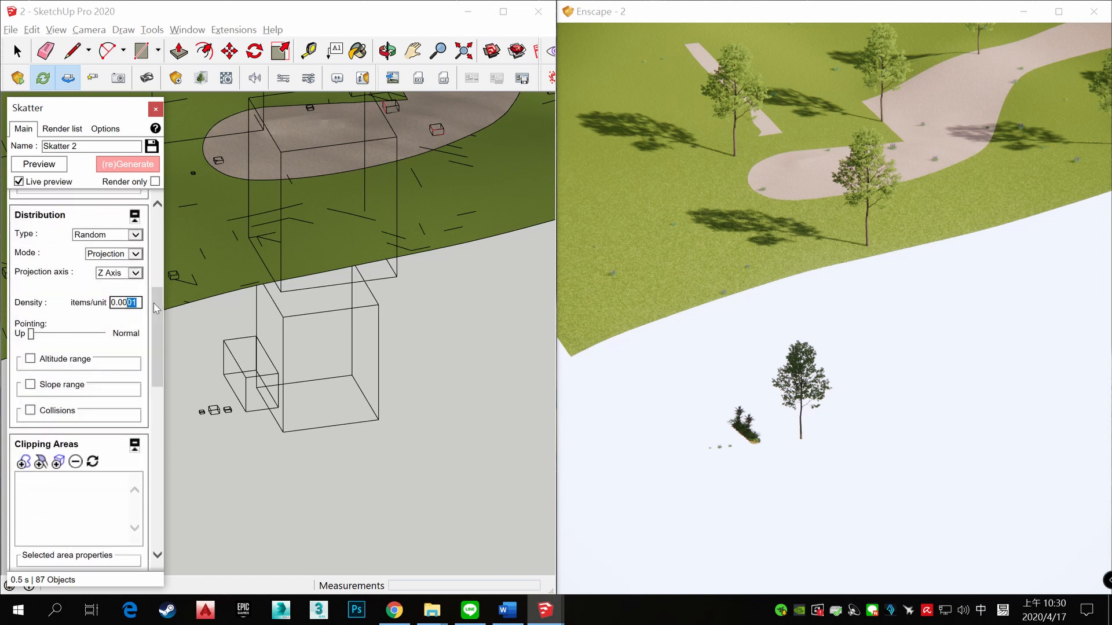
left_click(127, 163)
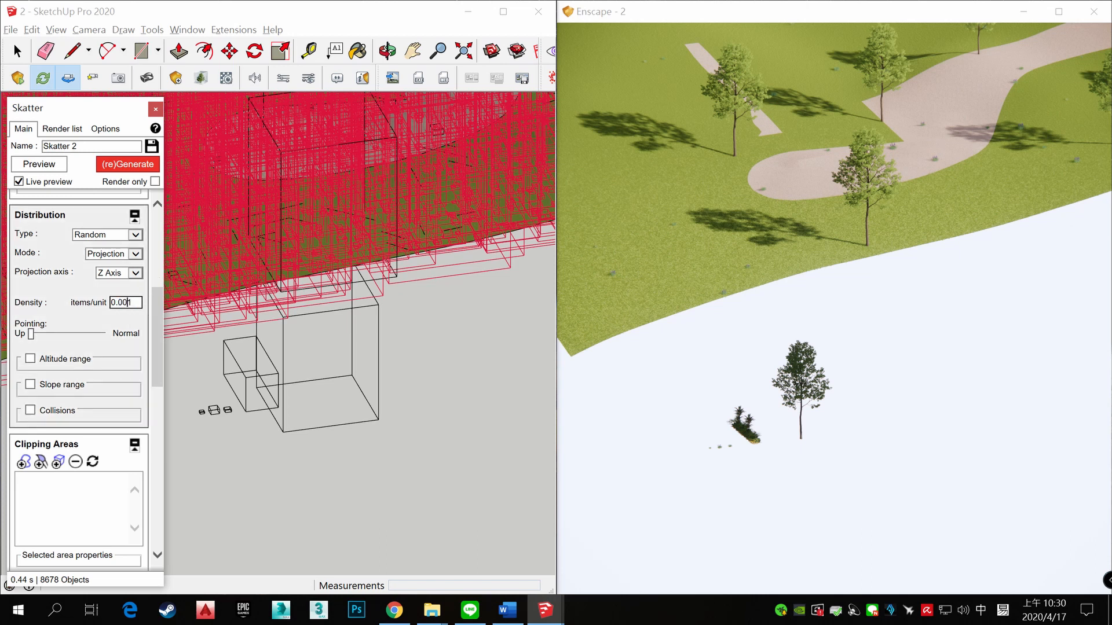
type("0.0005")
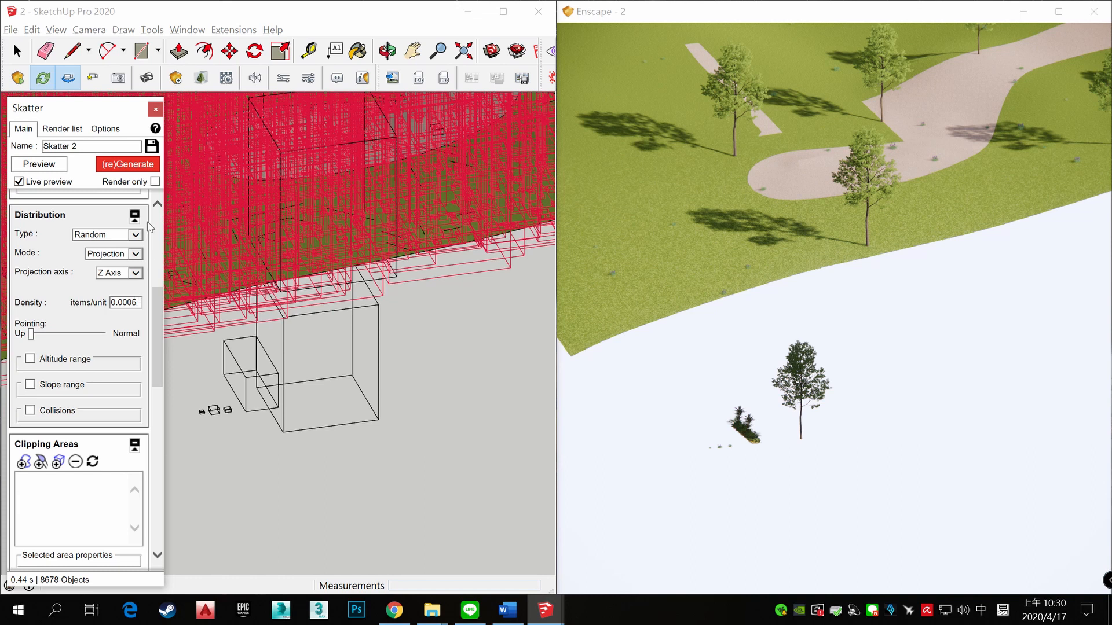
left_click(128, 164)
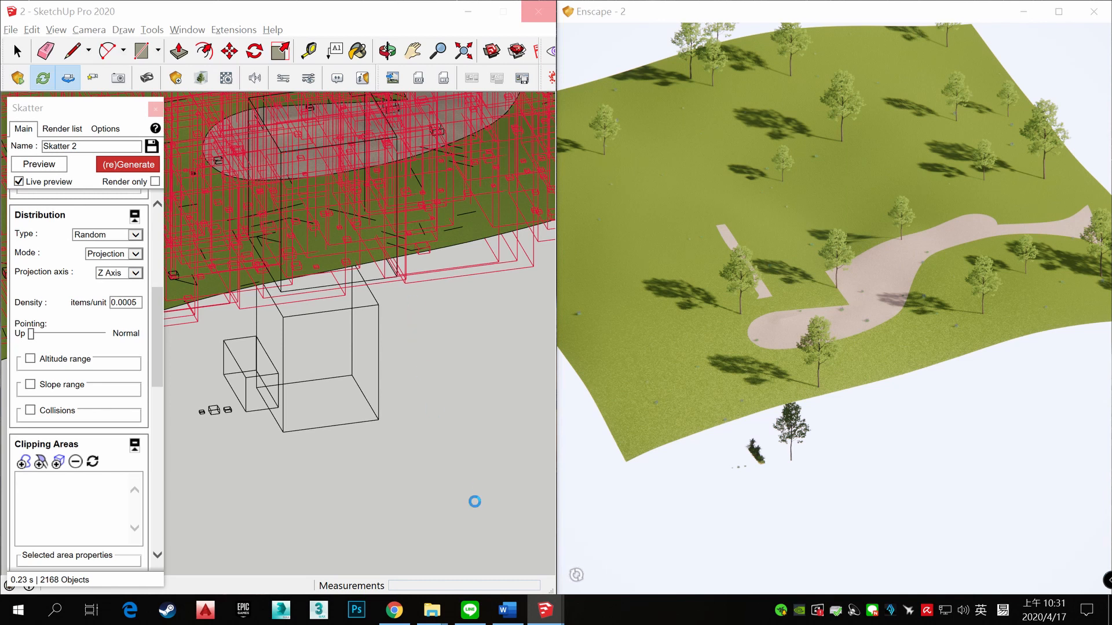
left_click(128, 163)
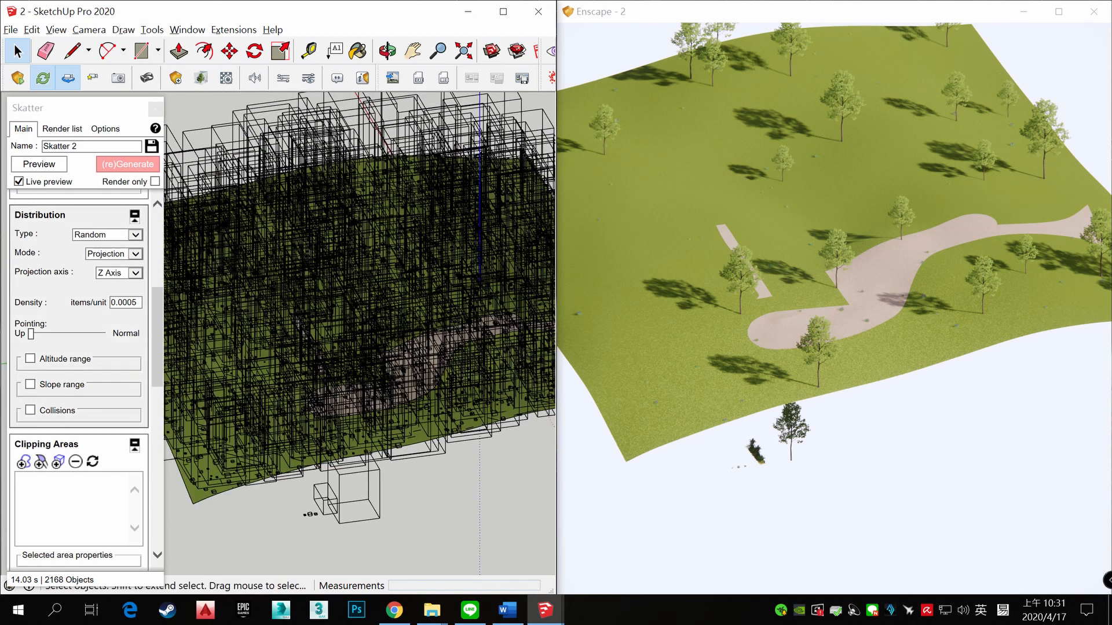
Lower the Skatter density back to 0.0001 items per unit
left_click(124, 302)
type("0.0002")
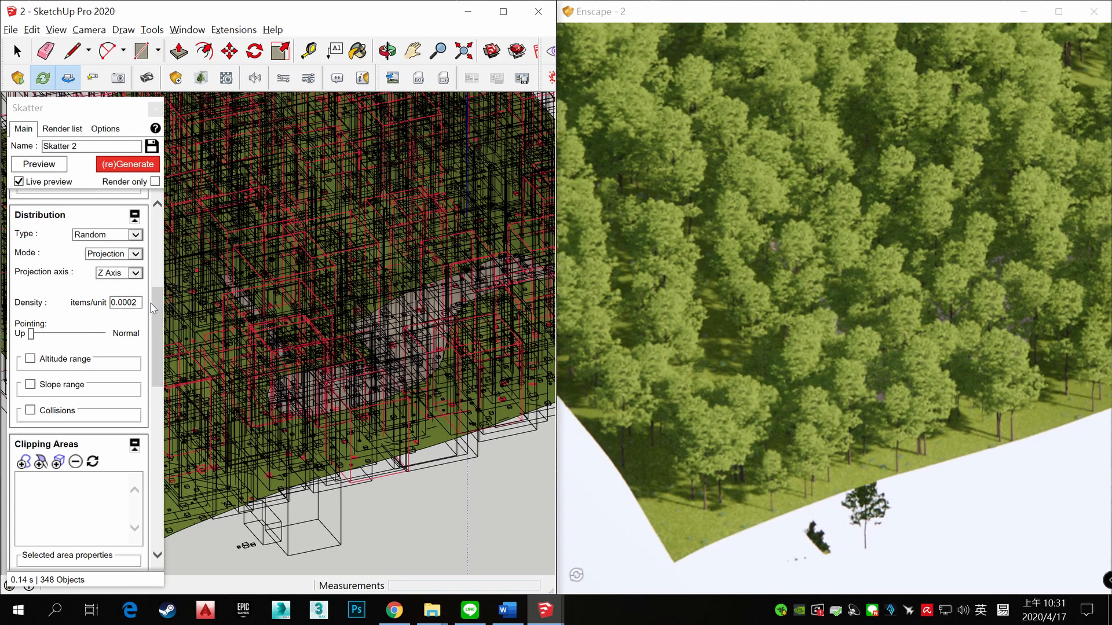
triple_click(124, 302)
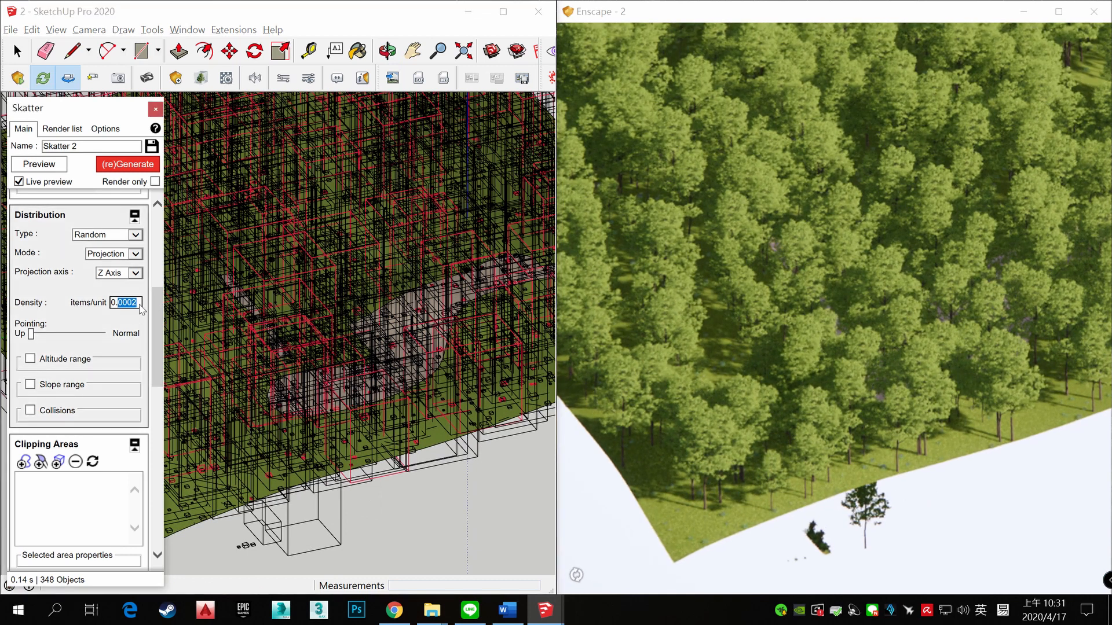
type("0.0001")
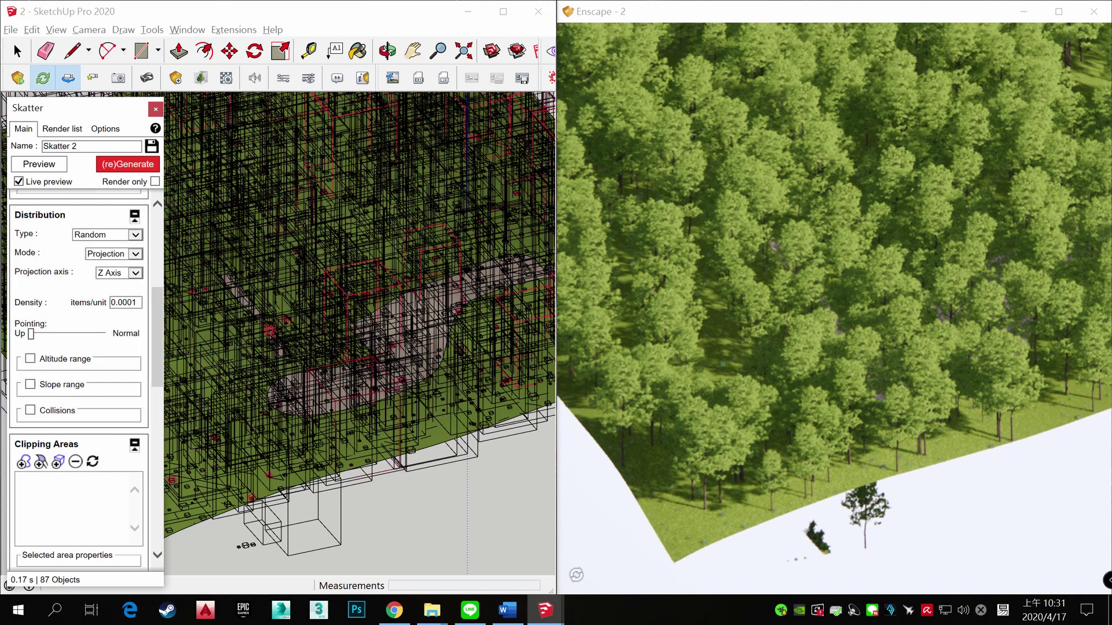
scroll("up", 3)
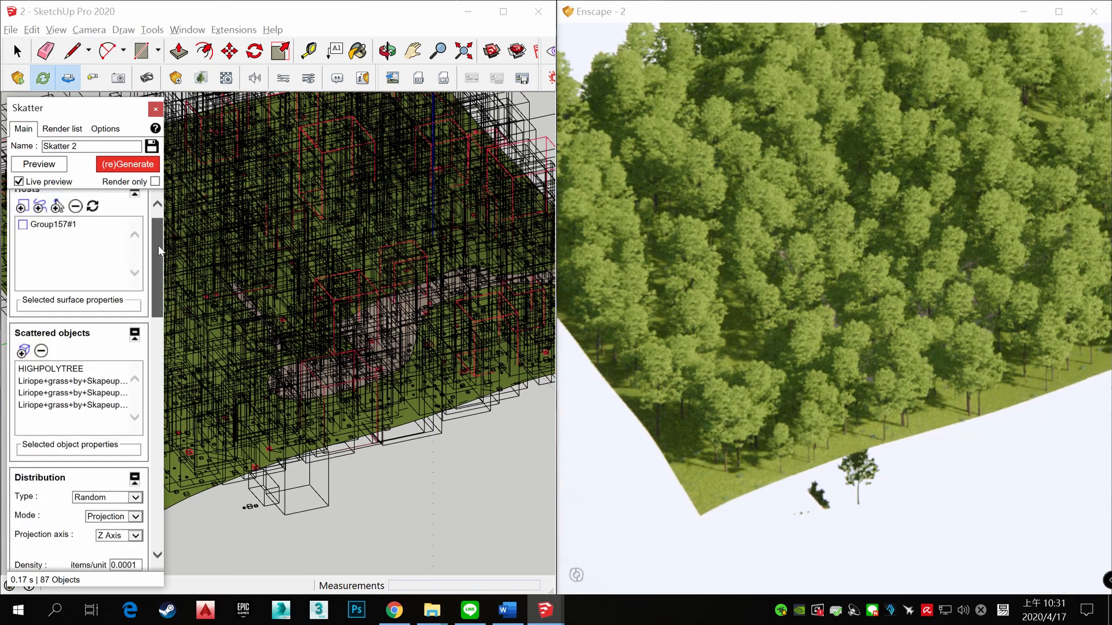
Review the three Liriope grass entries in the Scattered objects list
left_click(72, 294)
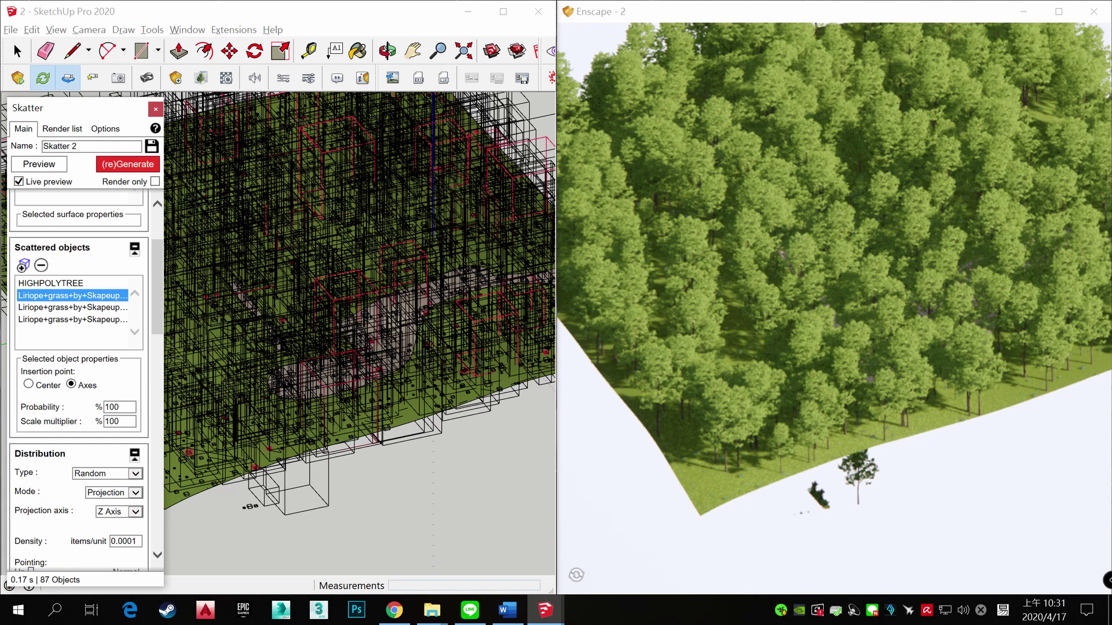
left_click(72, 319)
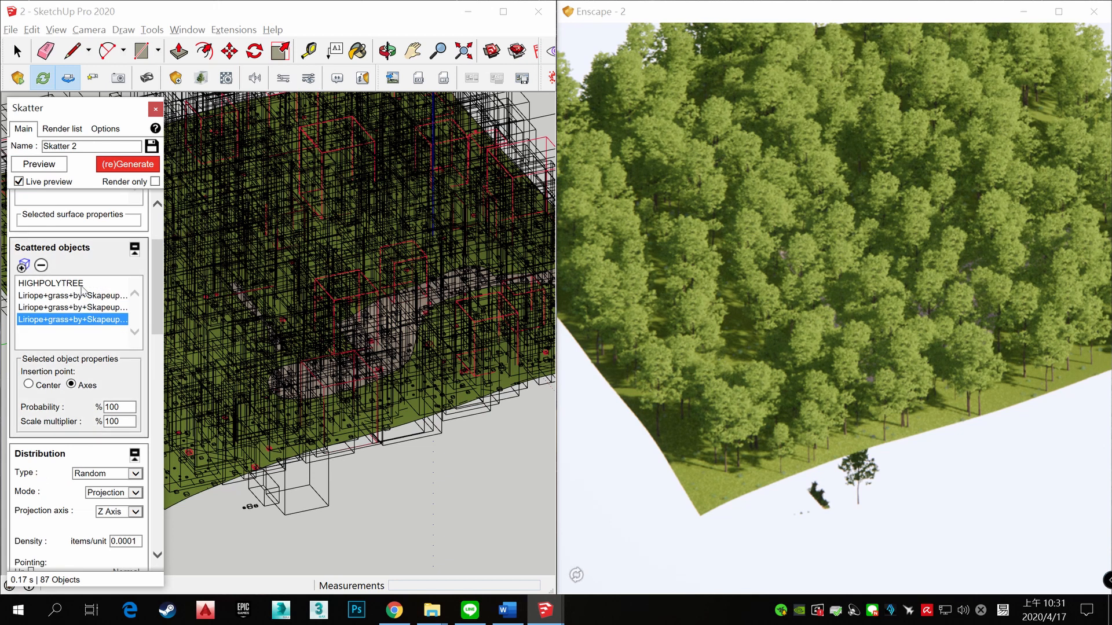
left_click(70, 294)
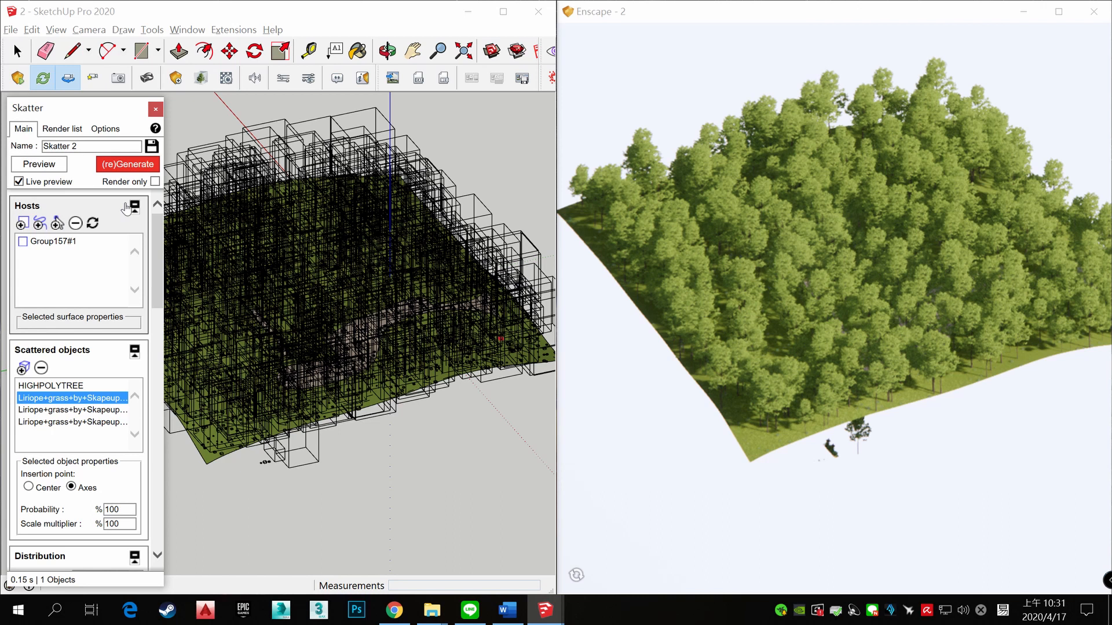
left_click(67, 241)
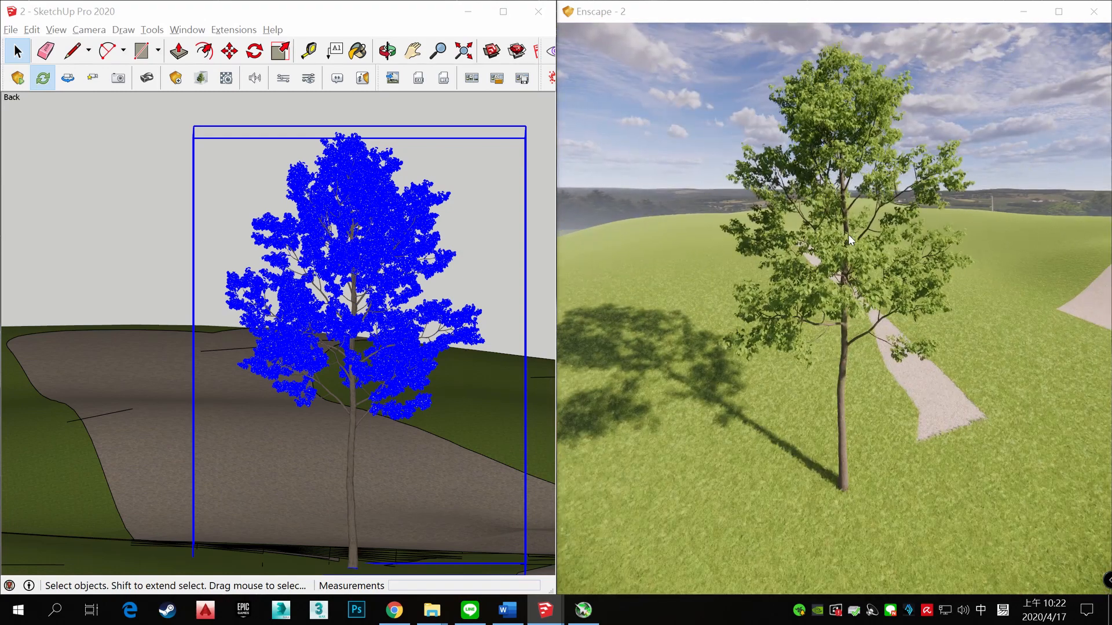
Export the broadleaf tree component as an external Enscape proxy file named HIGHPOLYTREE
right_click(361, 291)
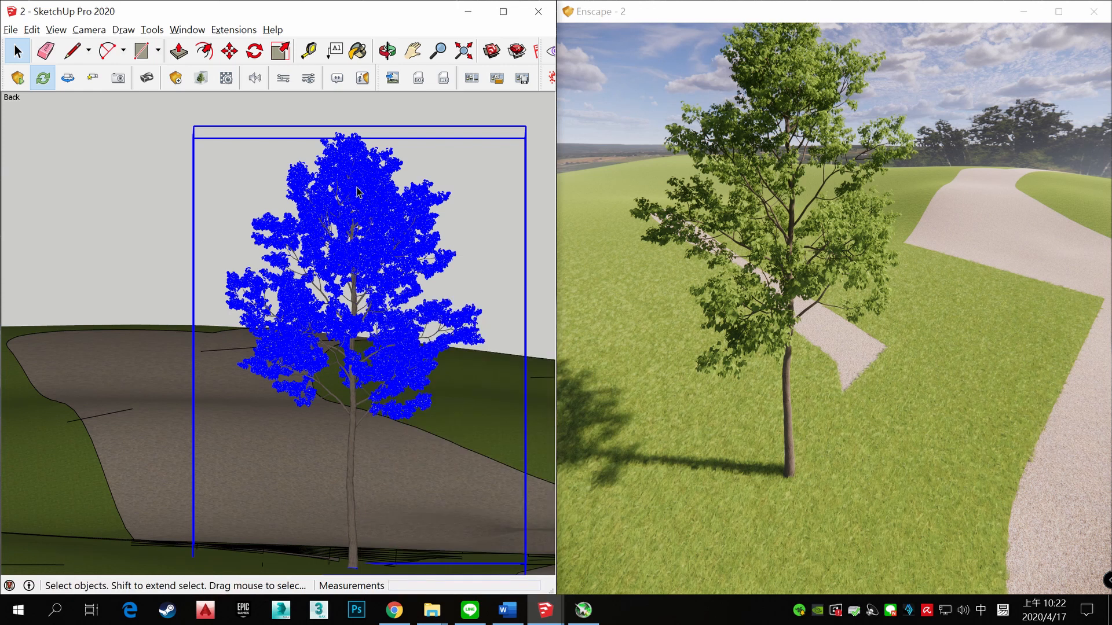
right_click(358, 277)
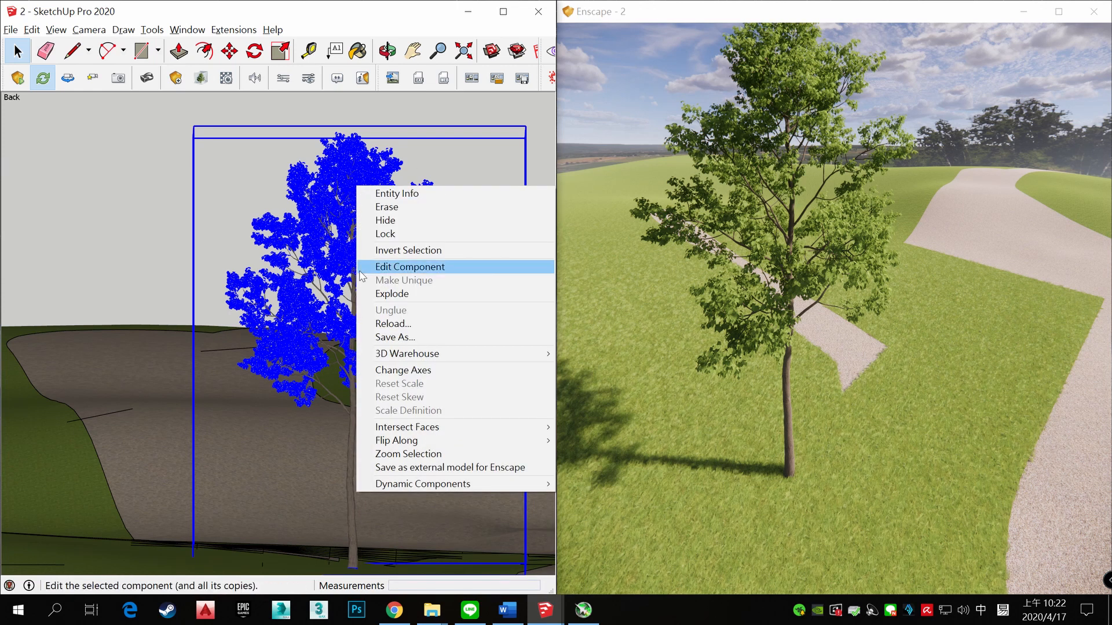
mouse_move(462, 466)
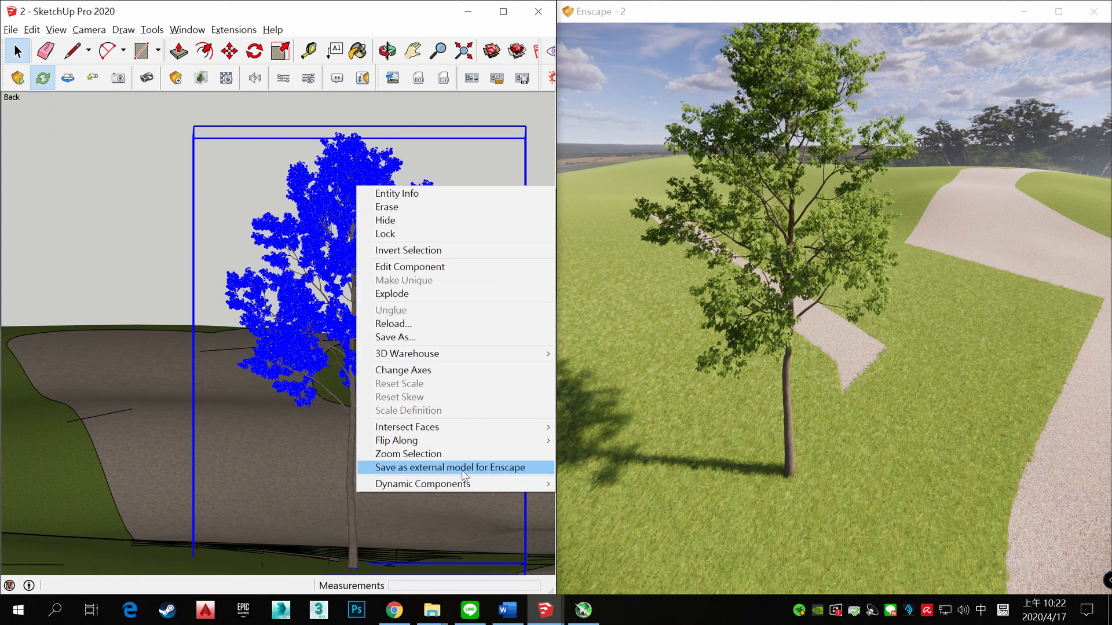
left_click(448, 467)
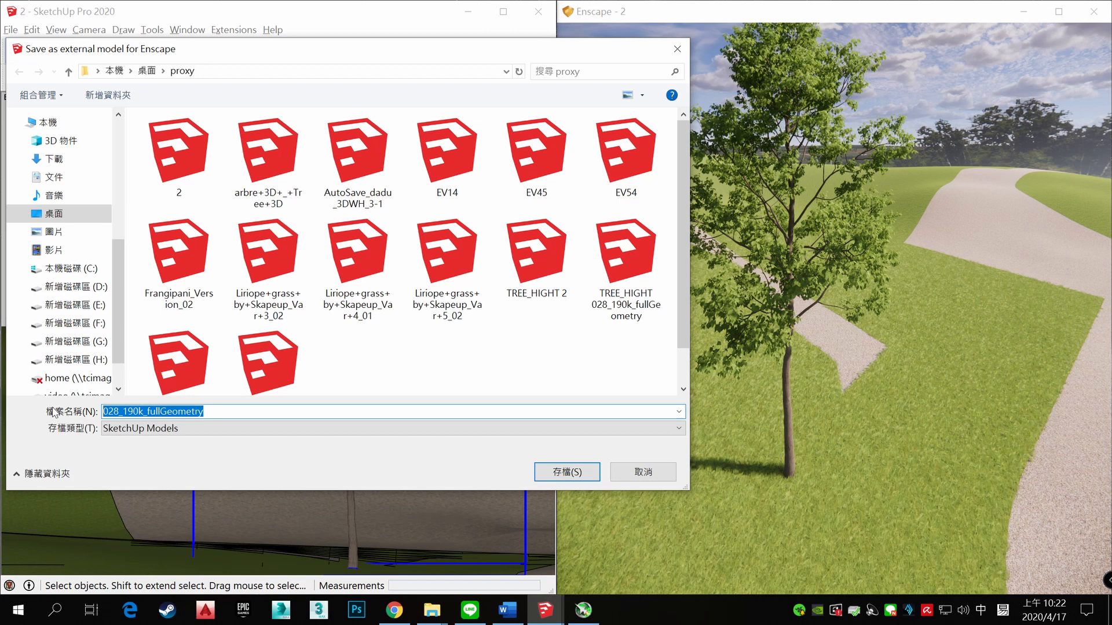
type("HIGH")
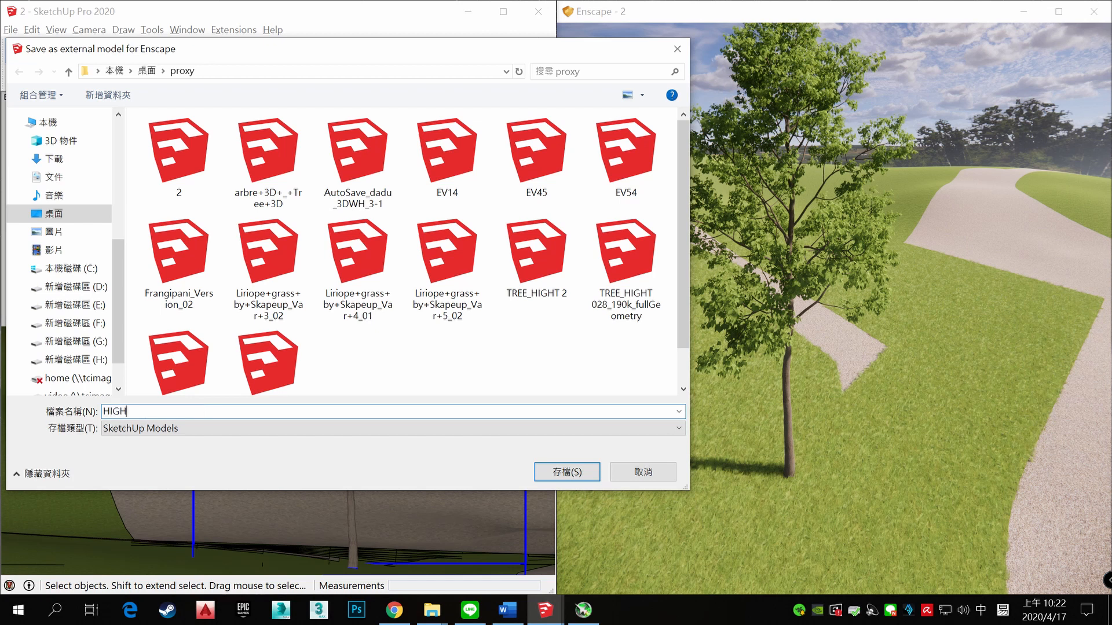
type("POLYT")
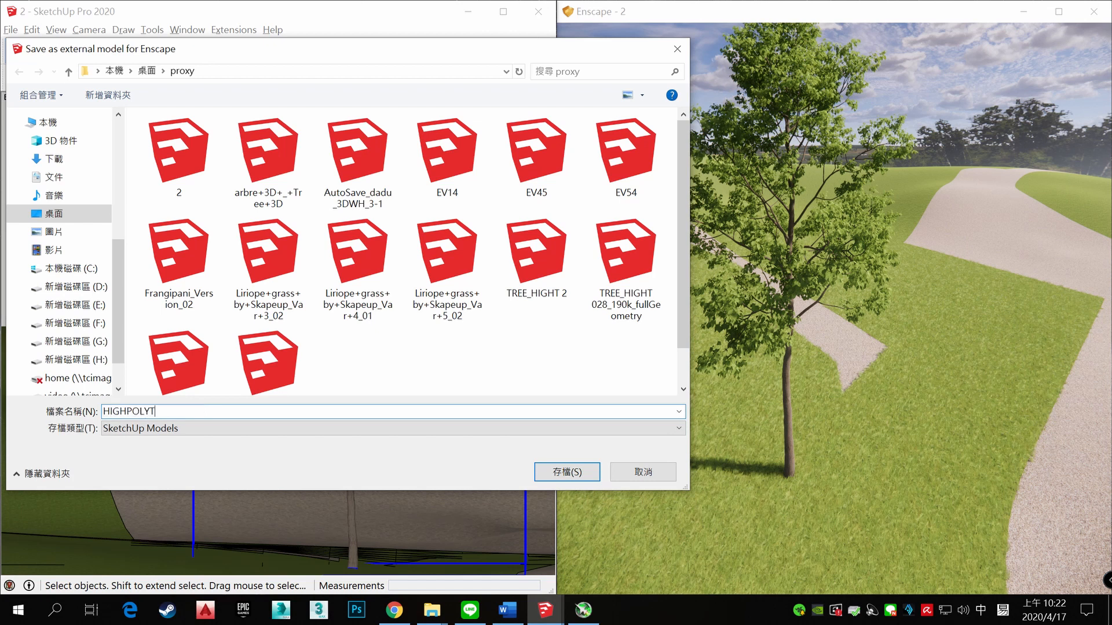
type("REE")
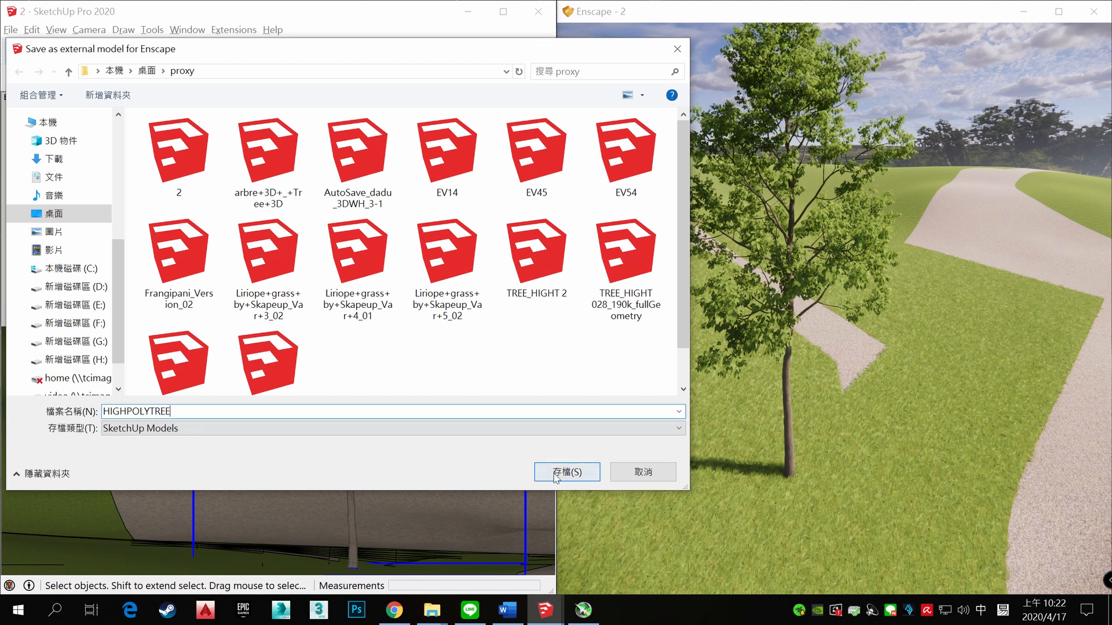
left_click(566, 471)
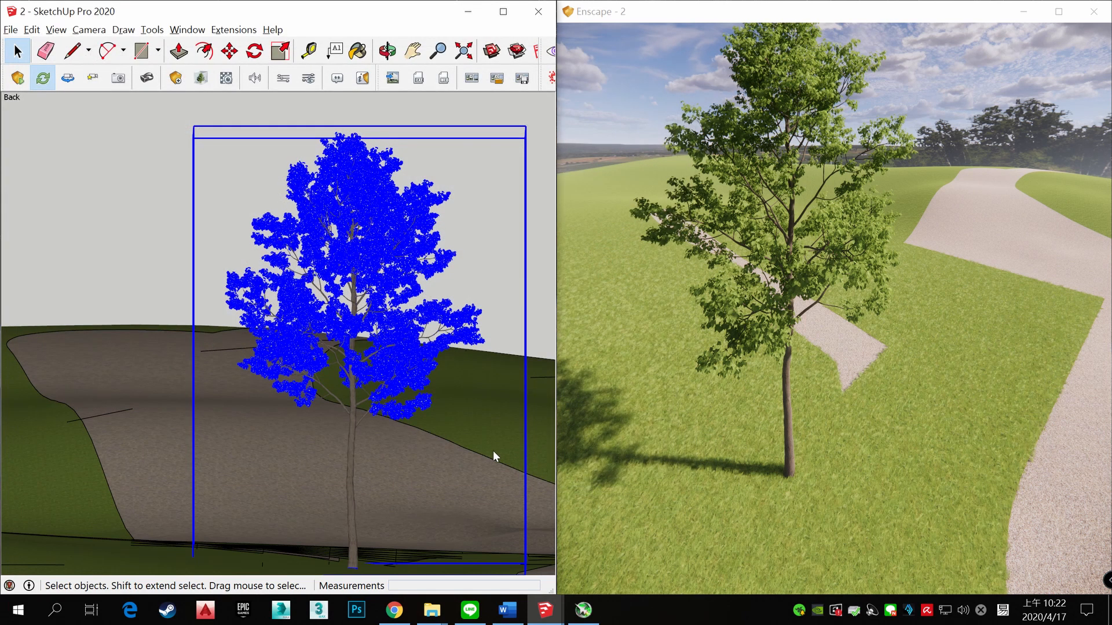
mouse_move(350, 401)
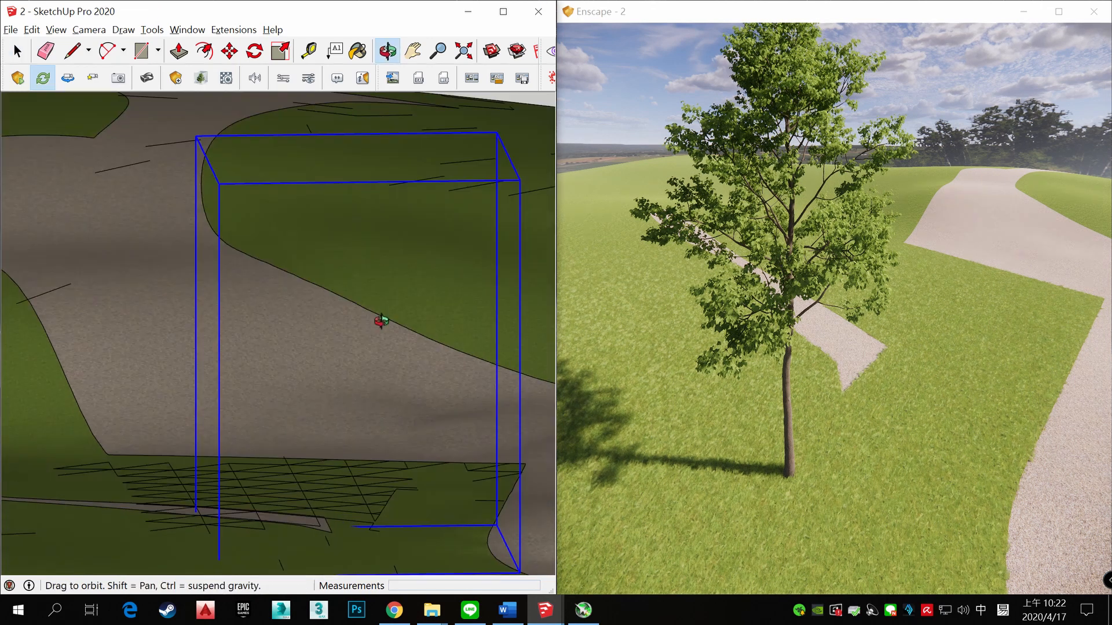
Orbit over the path and across the slope to position HIGHPOLYTREE proxies and check them in Enscape
left_click(16, 50)
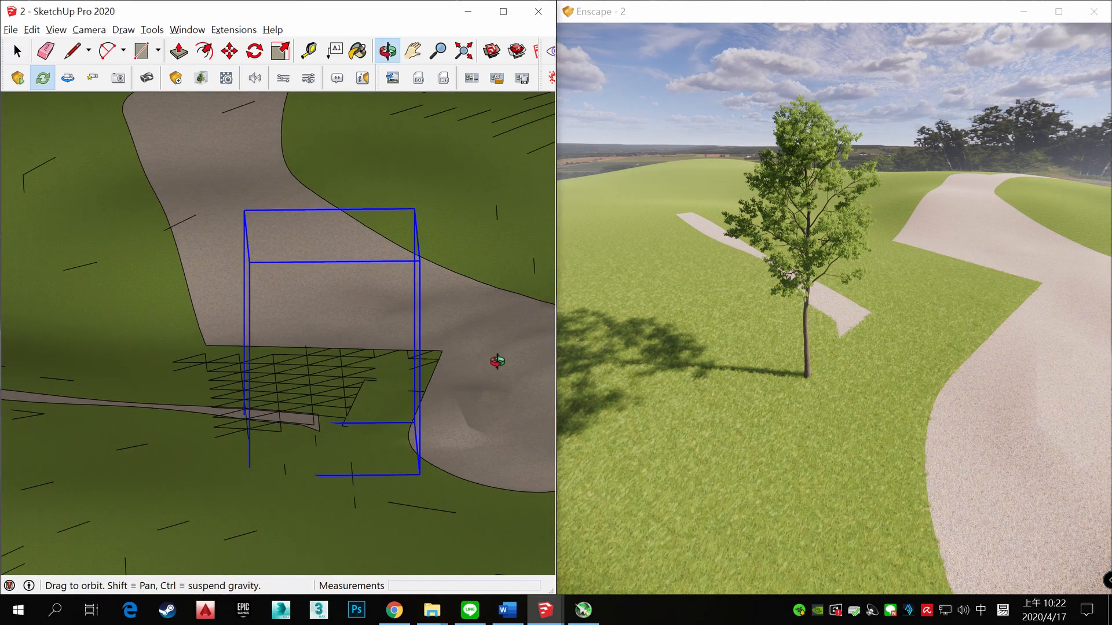
left_click(229, 50)
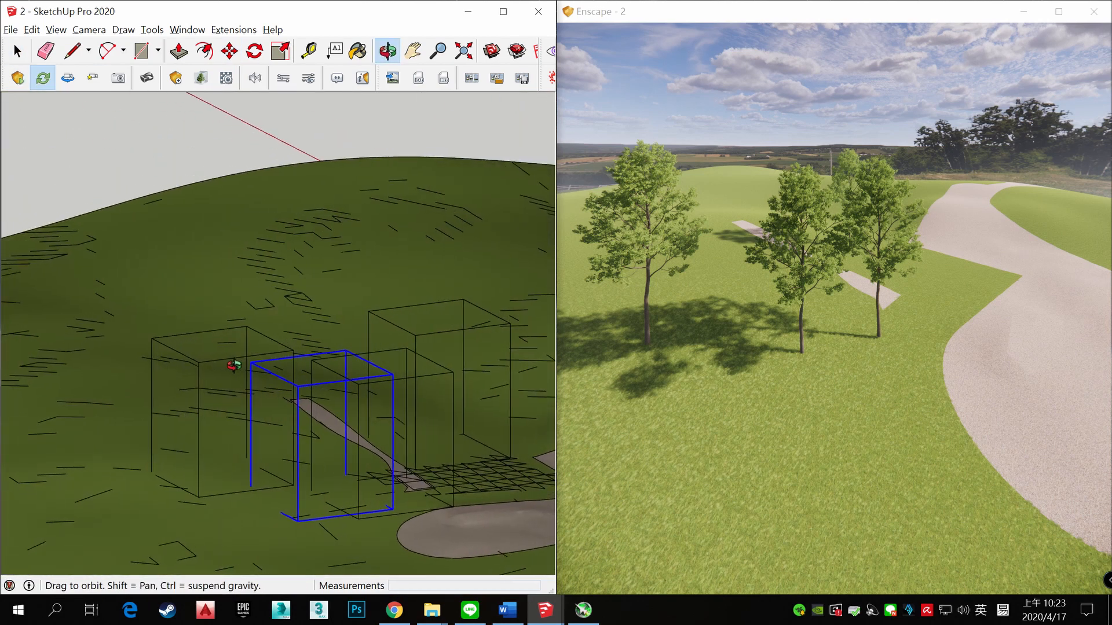
left_click(15, 50)
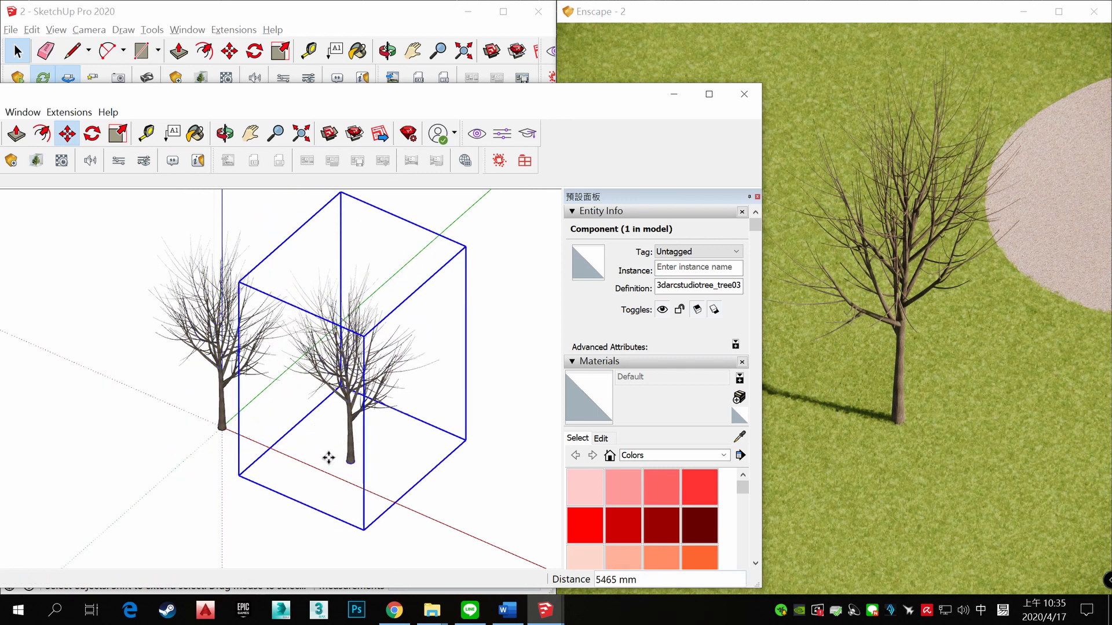
Copy the bare tree component and scale the copy down to about 0.71
left_click(119, 133)
type("0.71")
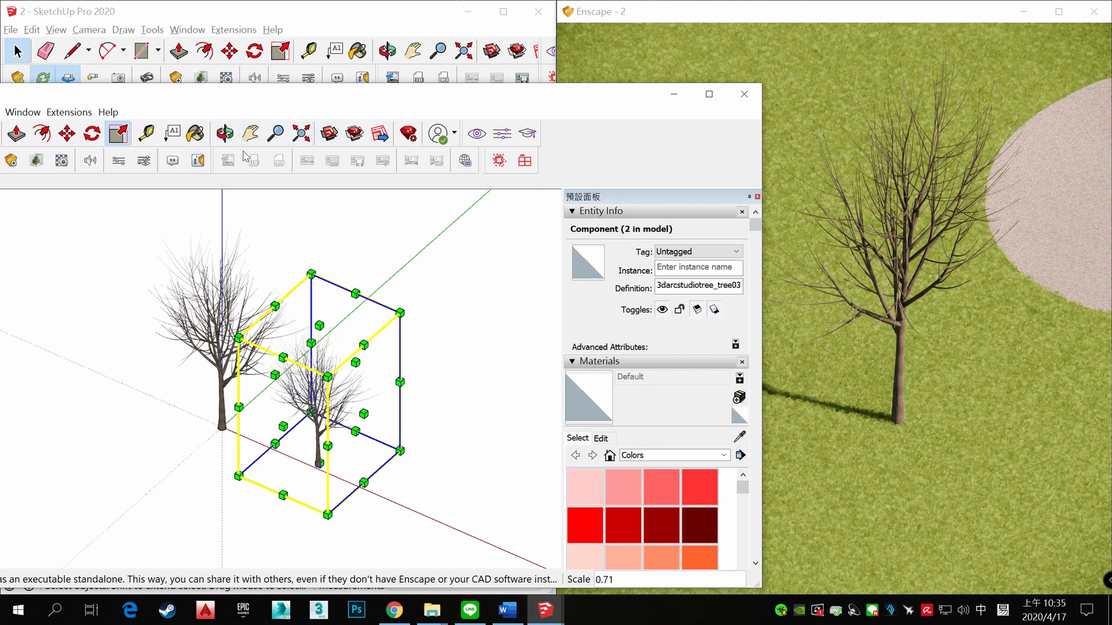
left_click(90, 133)
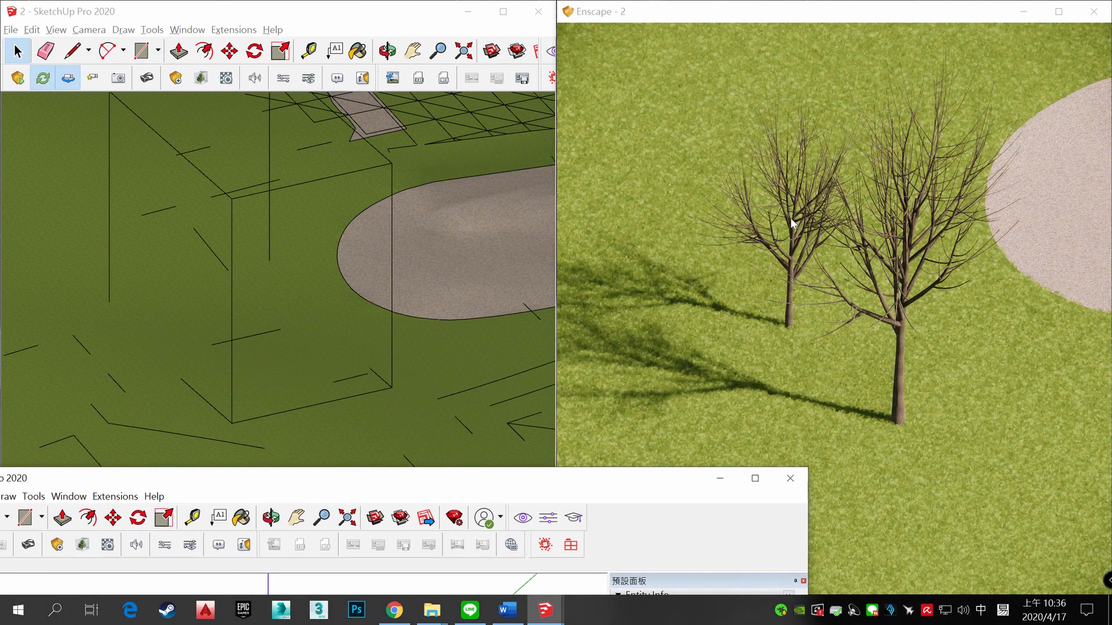
mouse_move(596, 220)
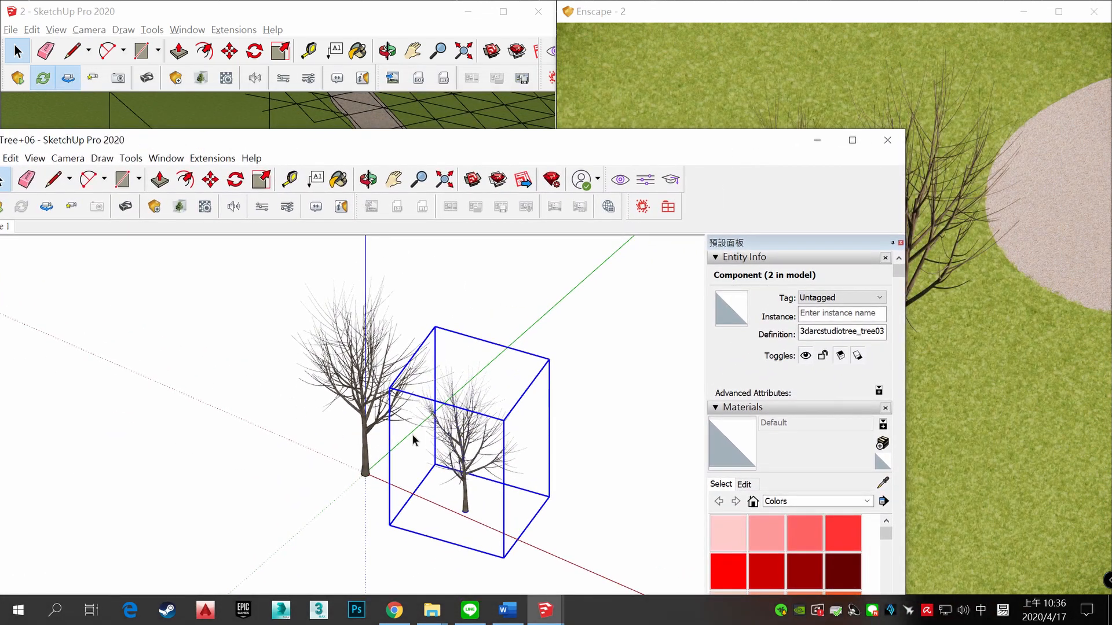
mouse_move(371, 358)
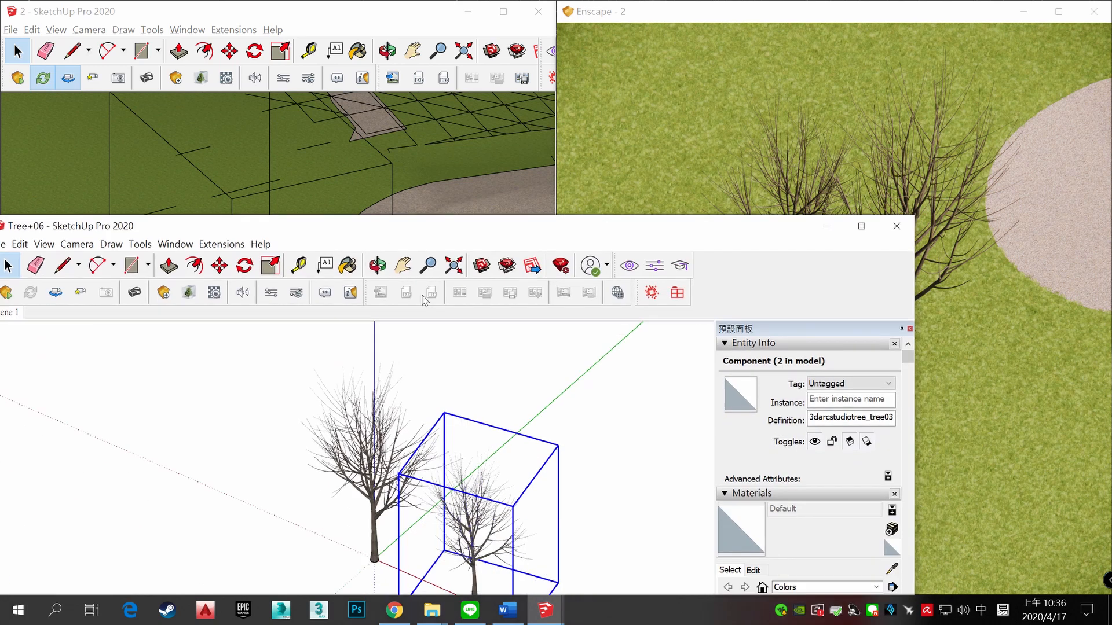
mouse_move(566, 228)
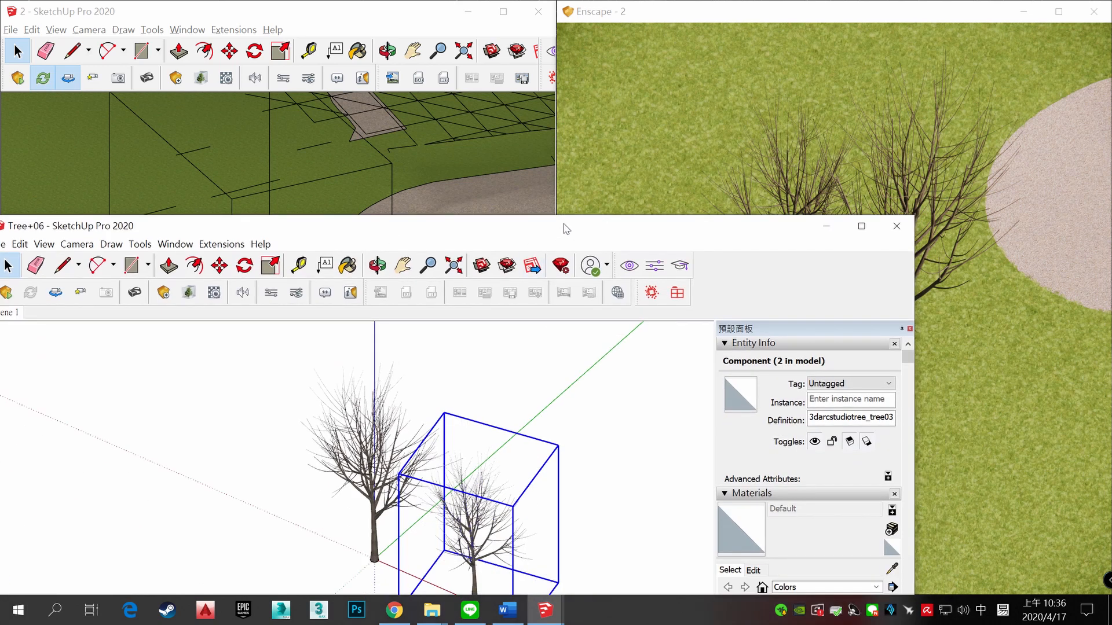